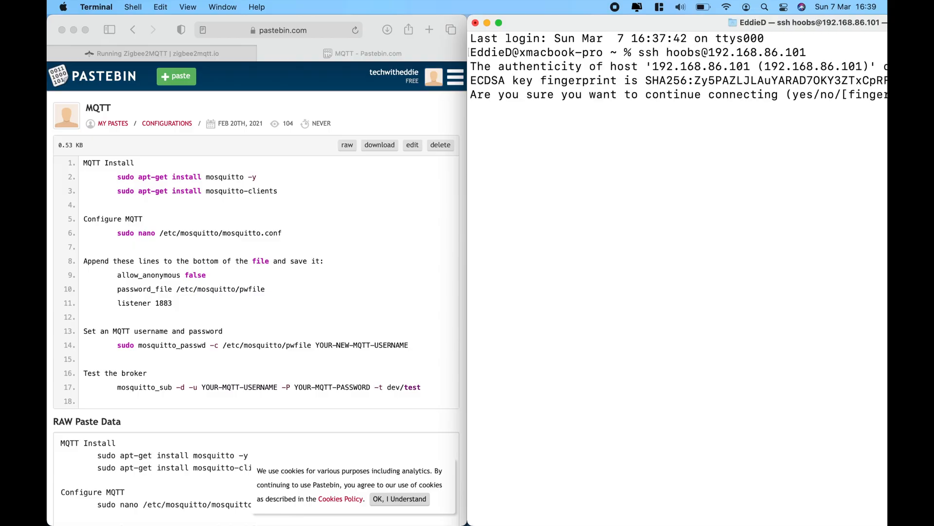
Step: Accept the SSH fingerprint and install mosquitto and mosquitto-clients via apt-get
{"action": "type", "text": "yes"}
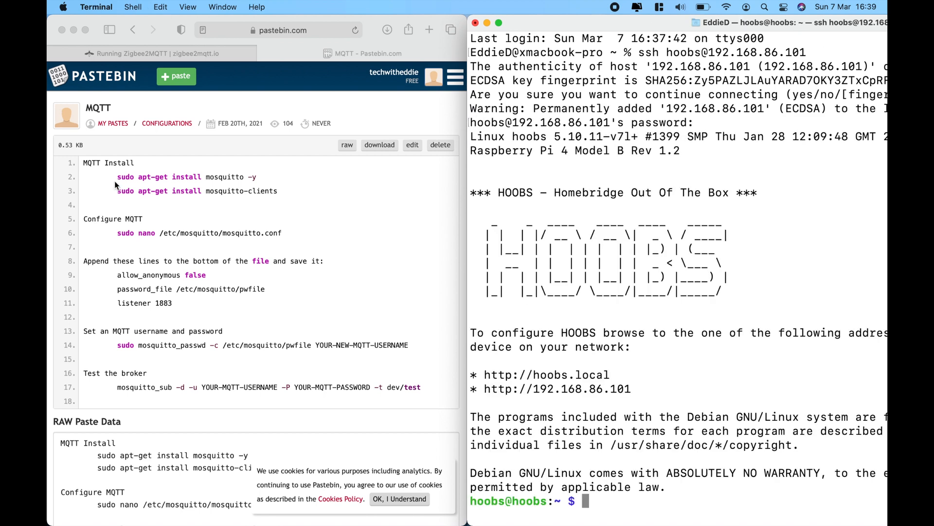
{"action": "type", "text": "sudo apt-get install mosquitto -y"}
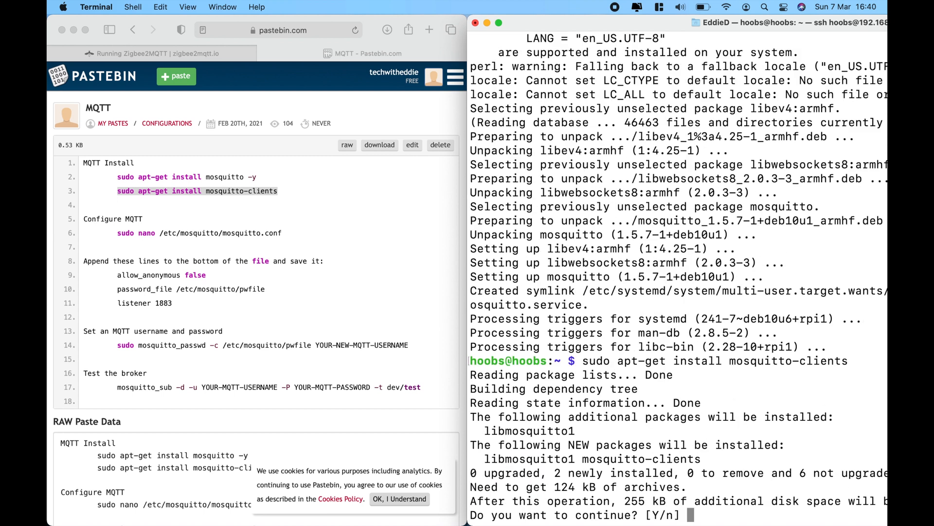
{"action": "type", "text": "Y"}
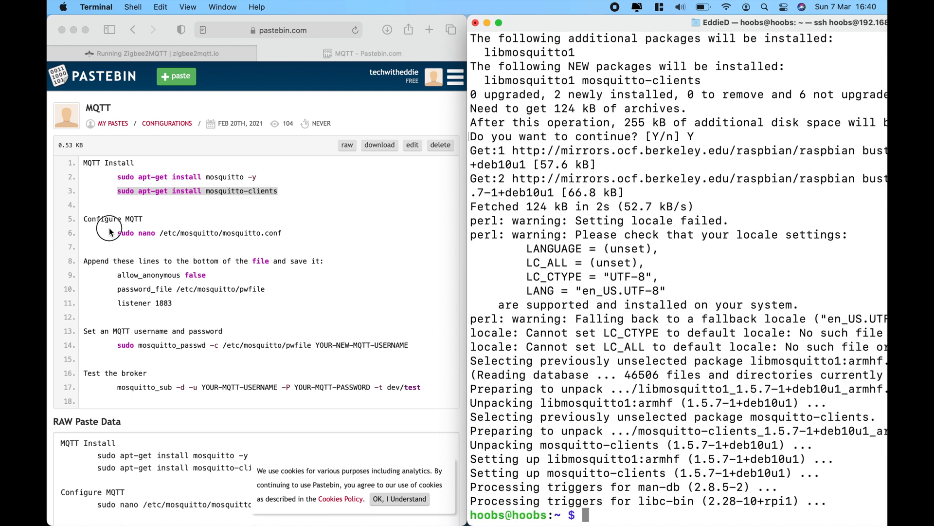
Step: Edit /etc/mosquitto/mosquitto.conf in nano and append allow_anonymous false
{"action": "type", "text": "sudo nano /etc/mosquitto/mosquitto.conf"}
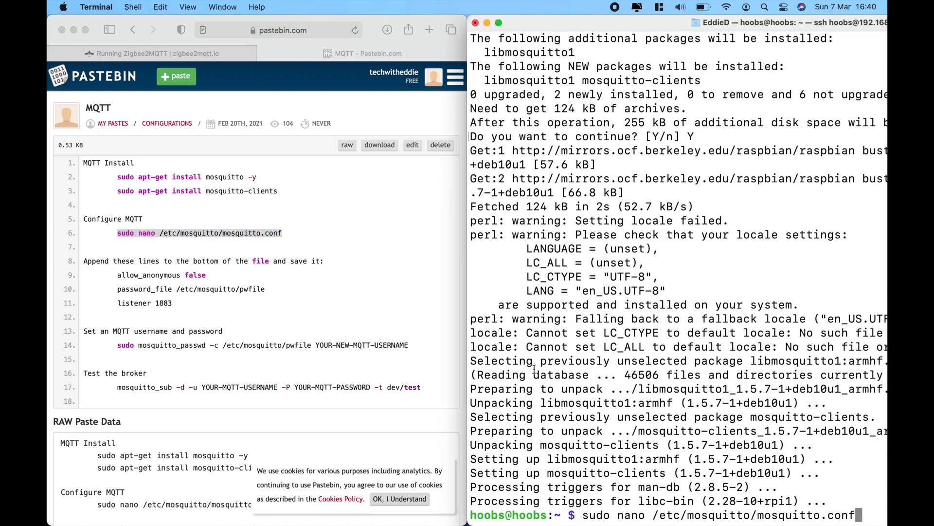
{"action": "key", "text": "Return"}
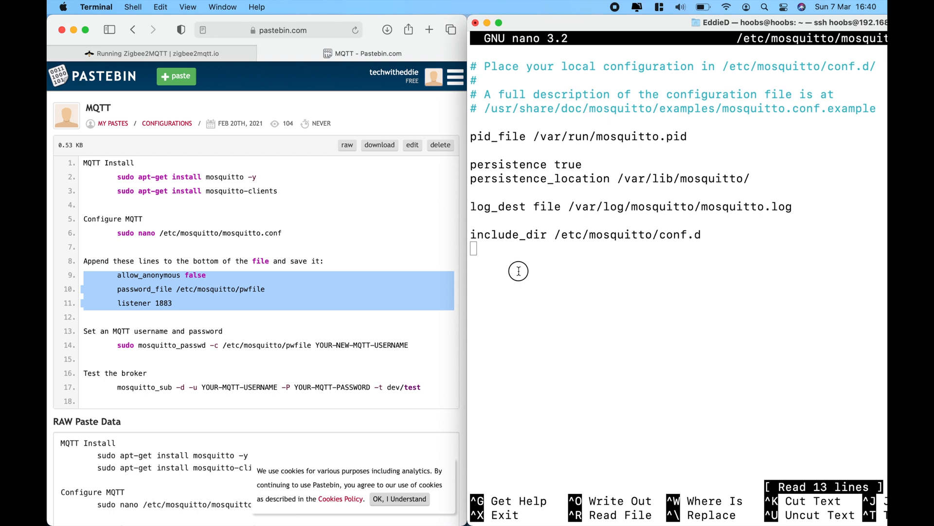
{"action": "type", "text": "allow_anonymous false"}
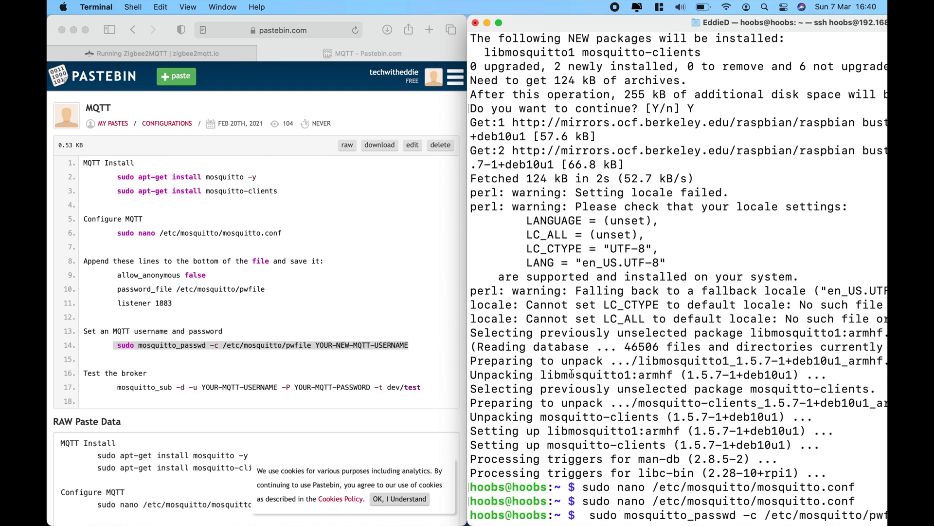
{"action": "mouse_move", "coordinate": [564, 473]}
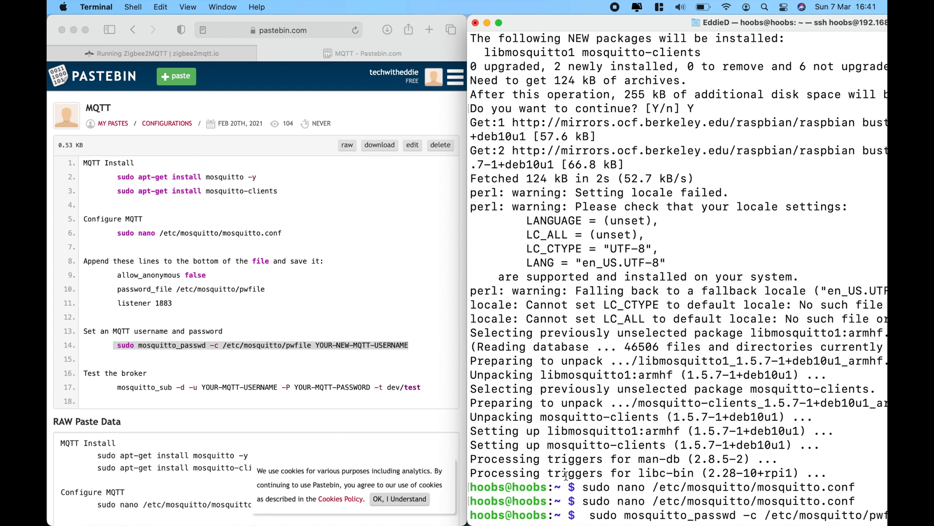
{"action": "mouse_move", "coordinate": [467, 254]}
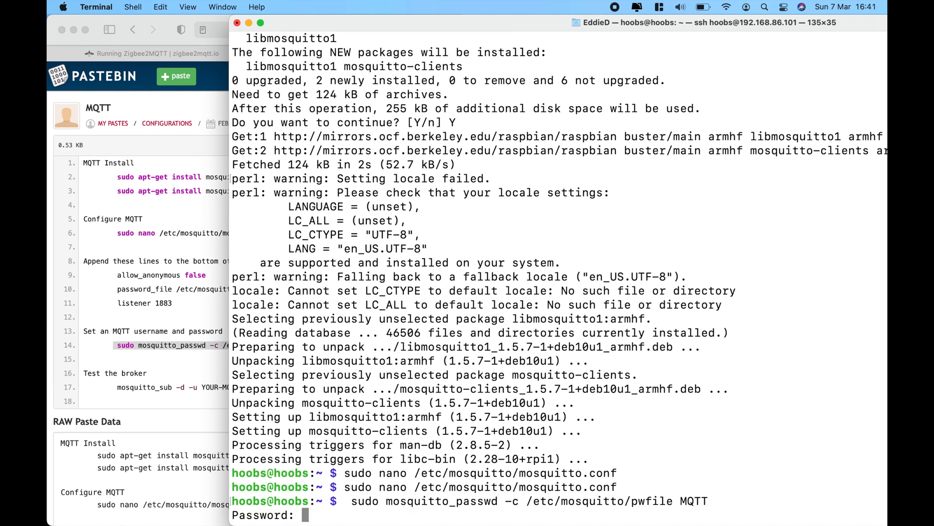
Step: Create the pwfile for user MQTT and test a mosquitto_sub subscription on dev/test
{"action": "left_click", "coordinate": [117, 327]}
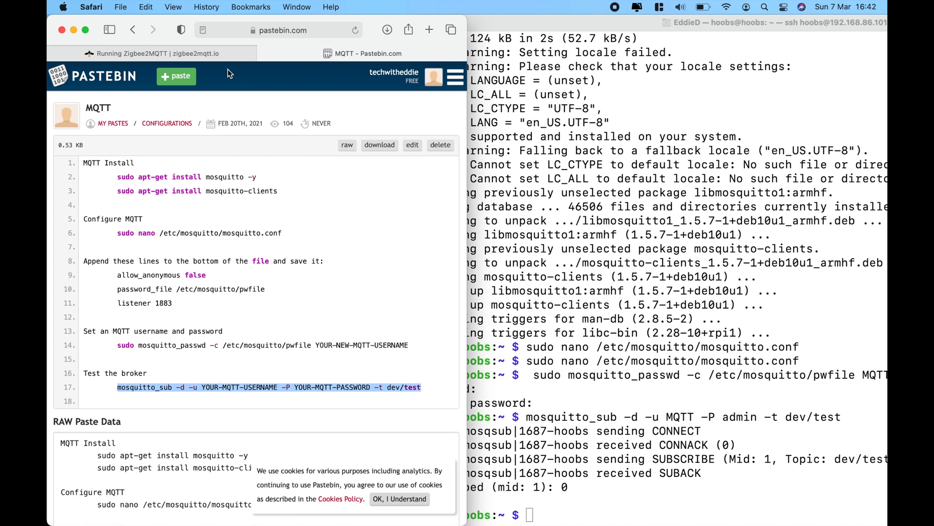
Step: Following the Zigbee2MQTT guide, verify /dev/ttyACM0 exists and install Node.js via NodeSource
{"action": "left_click", "coordinate": [131, 53]}
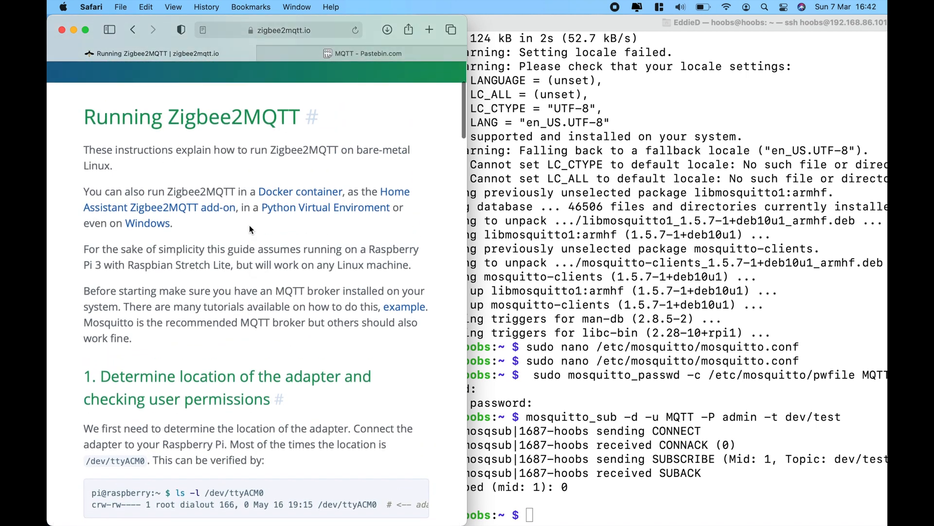
{"action": "scroll", "scroll_direction": "down", "scroll_amount": 3}
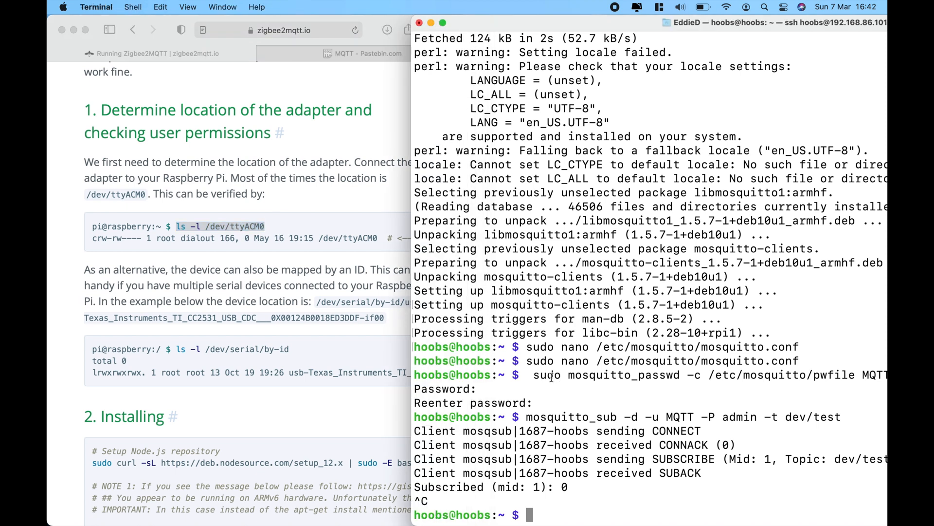
{"action": "type", "text": "ls -l /dev/ttyACM0"}
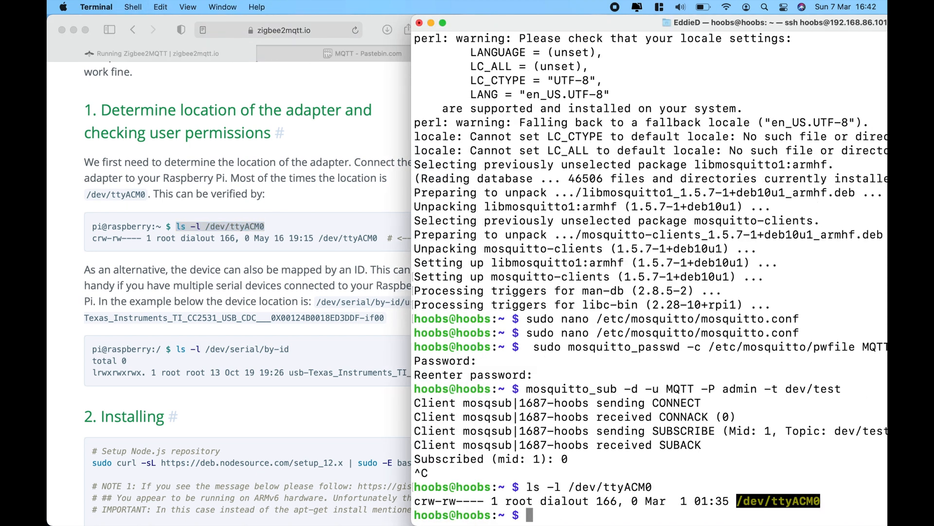
{"action": "mouse_move", "coordinate": [382, 389]}
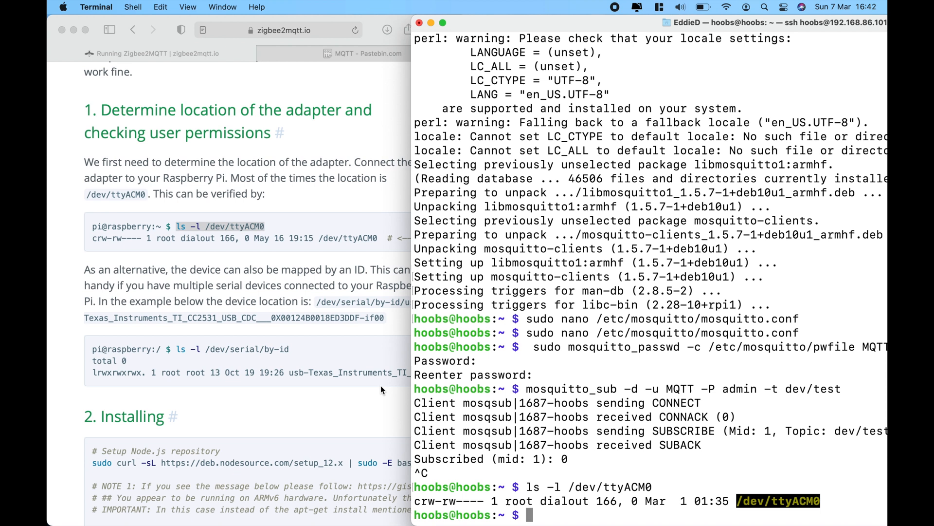
{"action": "scroll", "scroll_direction": "down", "scroll_amount": 3}
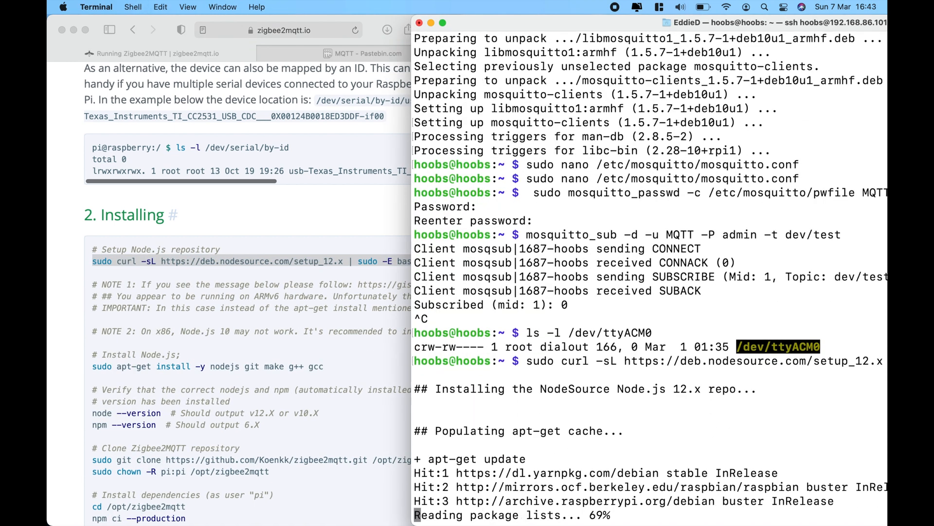
{"action": "scroll", "scroll_direction": "down", "scroll_amount": 3}
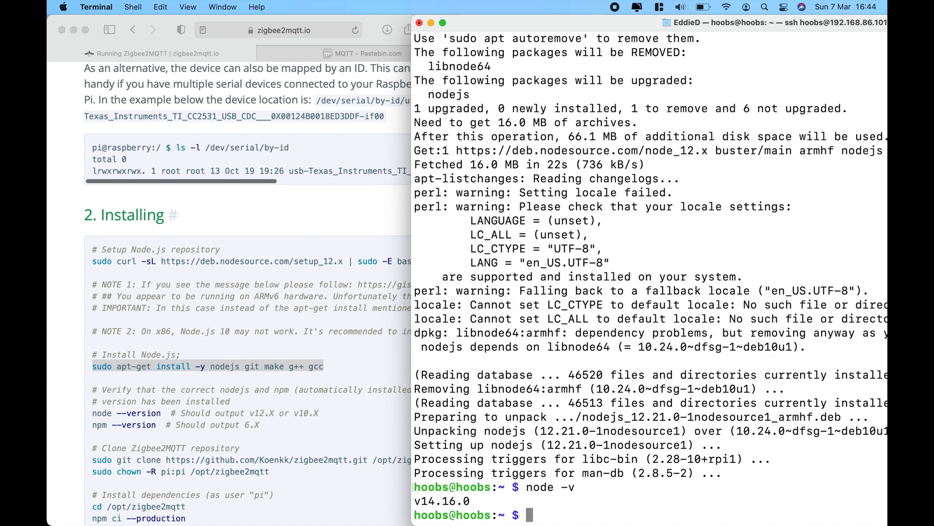
Step: Check npm -v and chown /opt/zigbee2mqtt recursively to hoobs:hoobs before installing dependencies
{"action": "type", "text": "npm -v"}
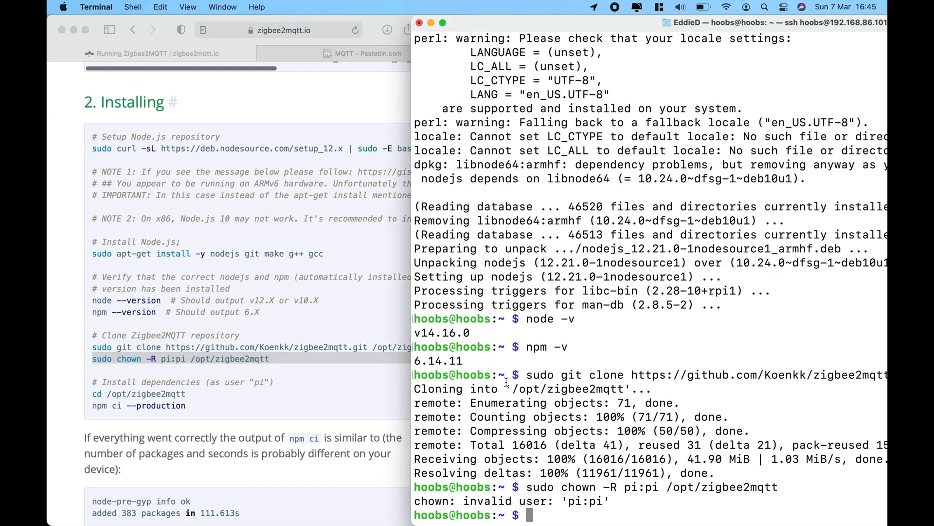
{"action": "type", "text": "sudo chown -R pi:pi /opt/zigbee2mqtt"}
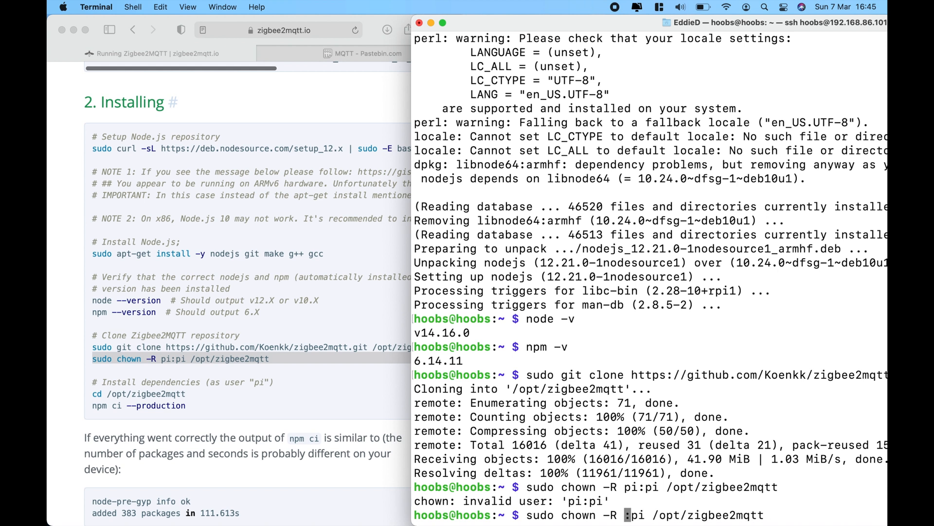
{"action": "type", "text": "hoobs:"}
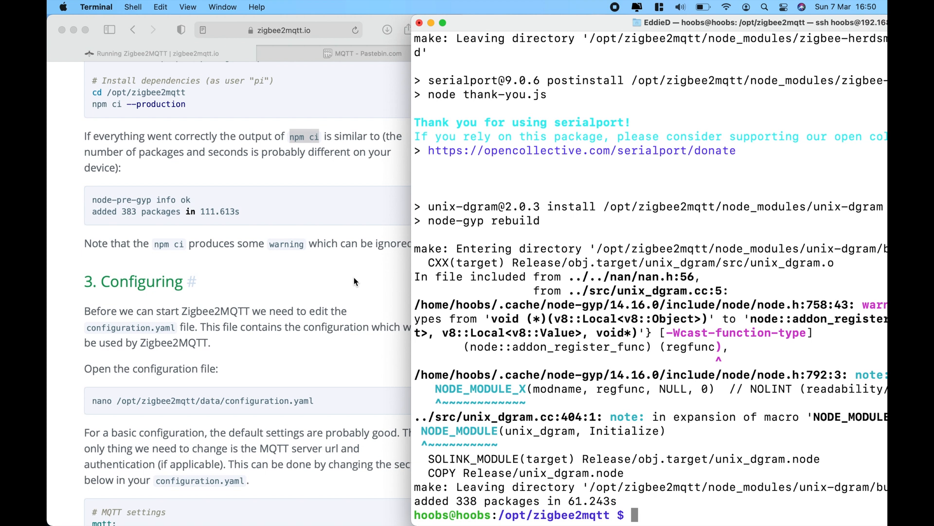
Step: Replace localhost in configuration.yaml's server URL with 192.168.86.101:1883
{"action": "left_click", "coordinate": [331, 389]}
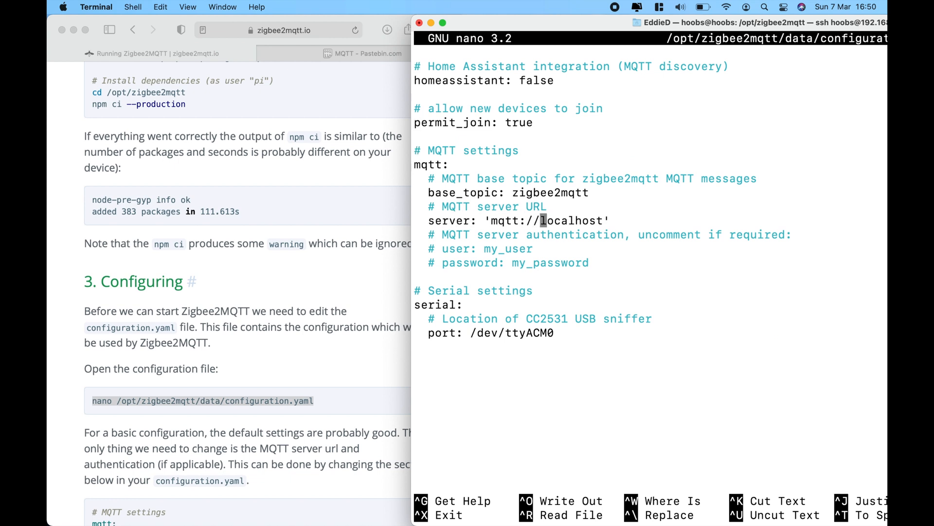
{"action": "double_click", "coordinate": [570, 220]}
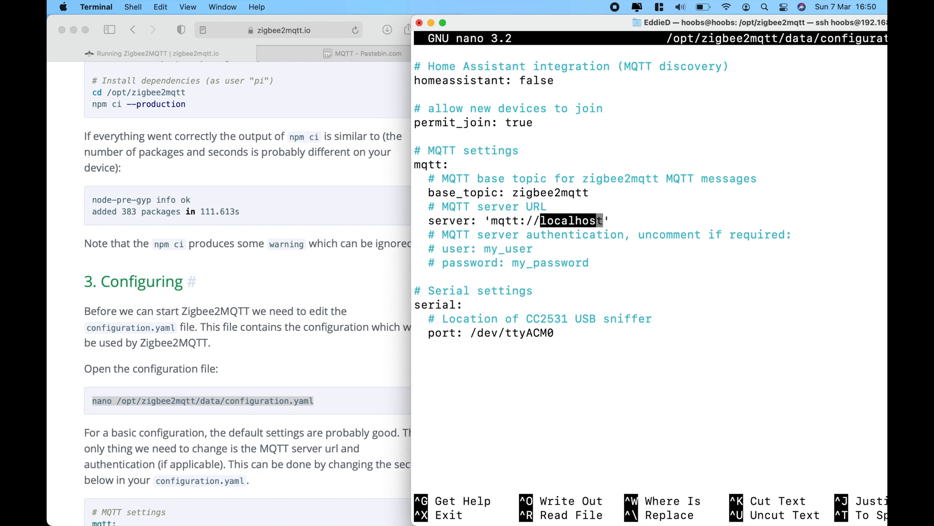
{"action": "type", "text": "1"}
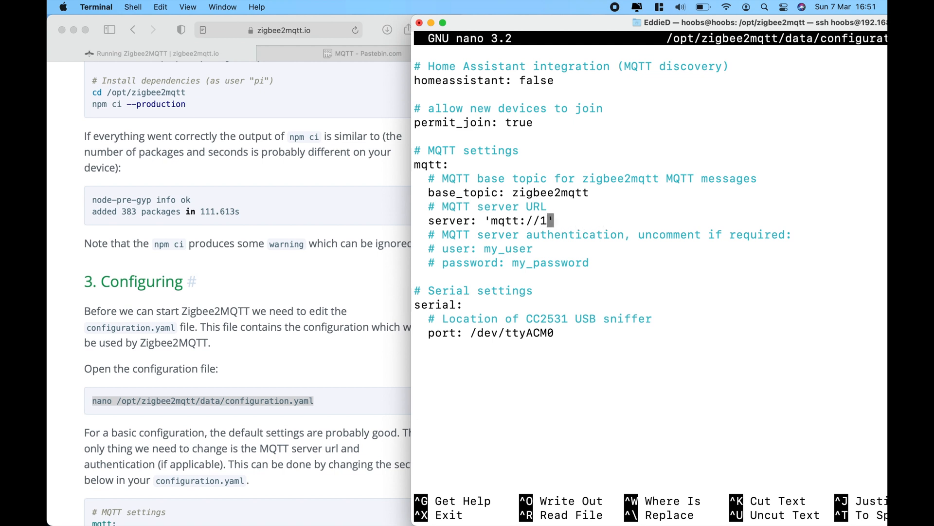
{"action": "type", "text": "92.168.86"}
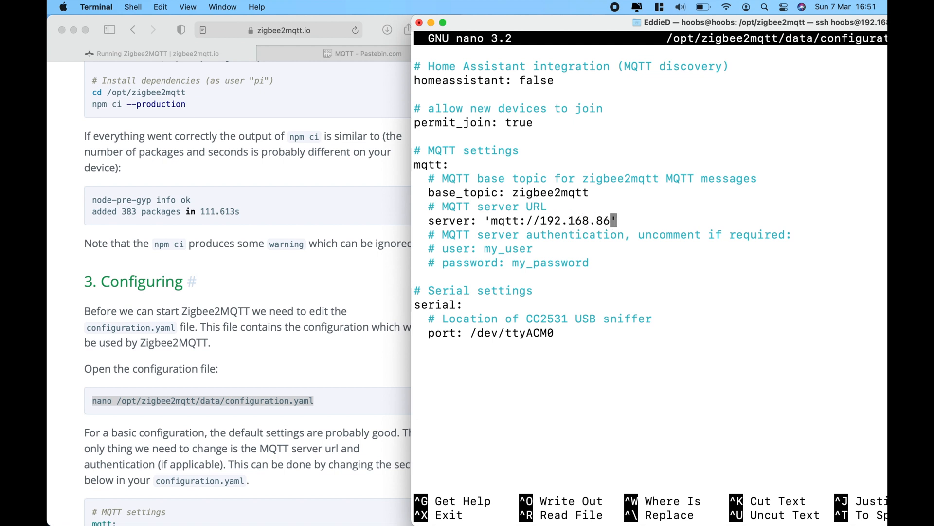
{"action": "type", "text": ".101:1883"}
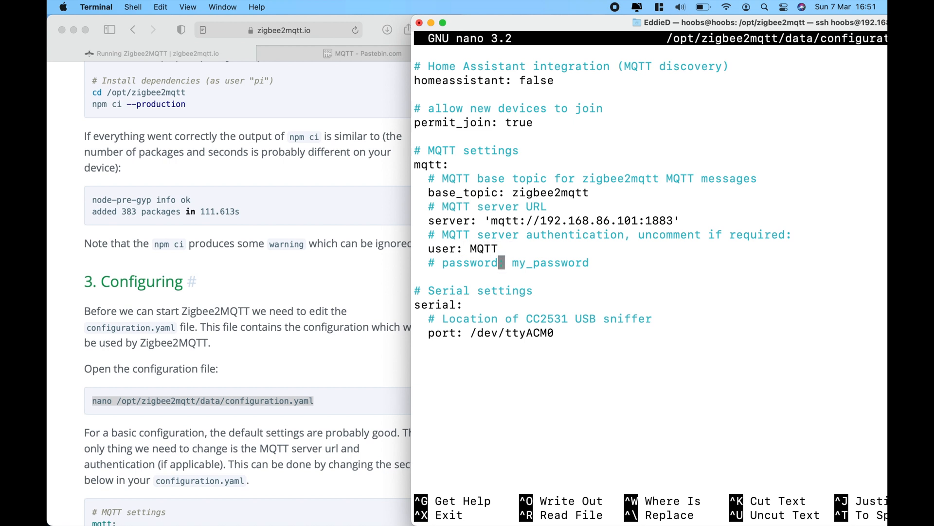
{"action": "key", "text": "BackSpace"}
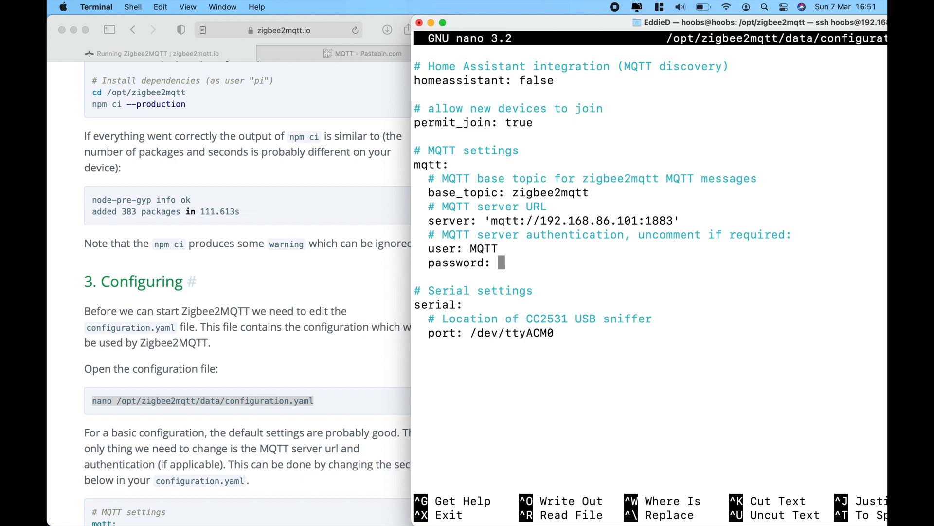
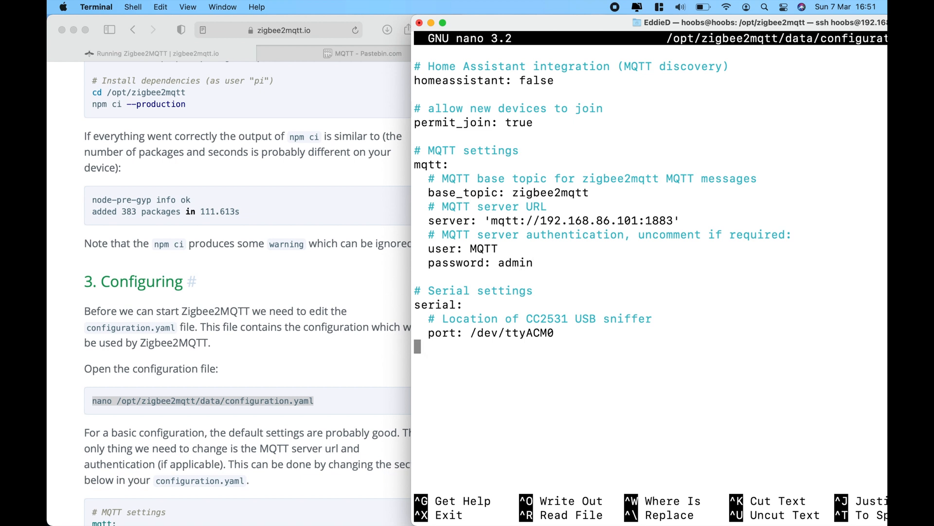
{"action": "scroll", "scroll_direction": "down", "scroll_amount": 3}
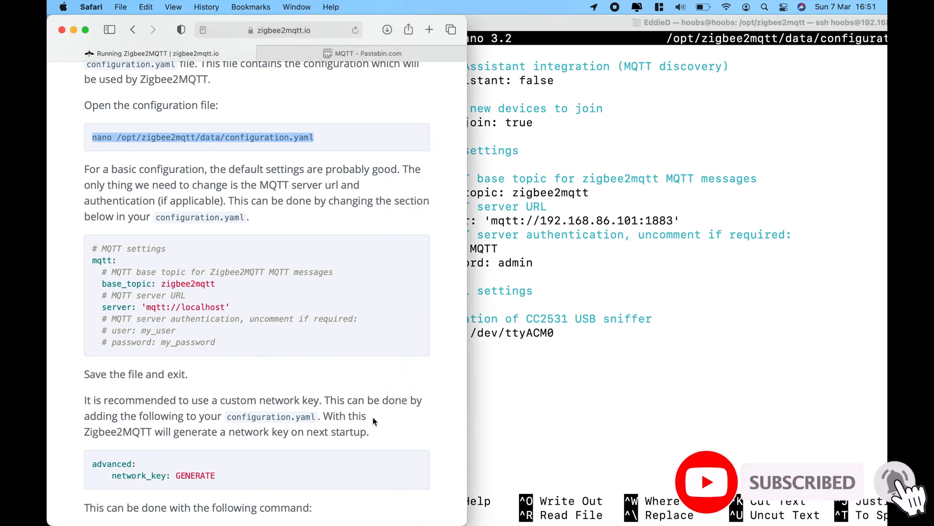
Step: Append network_key: GENERATE to the Zigbee2MQTT configuration from the remote shell
{"action": "scroll", "scroll_direction": "down", "scroll_amount": 3}
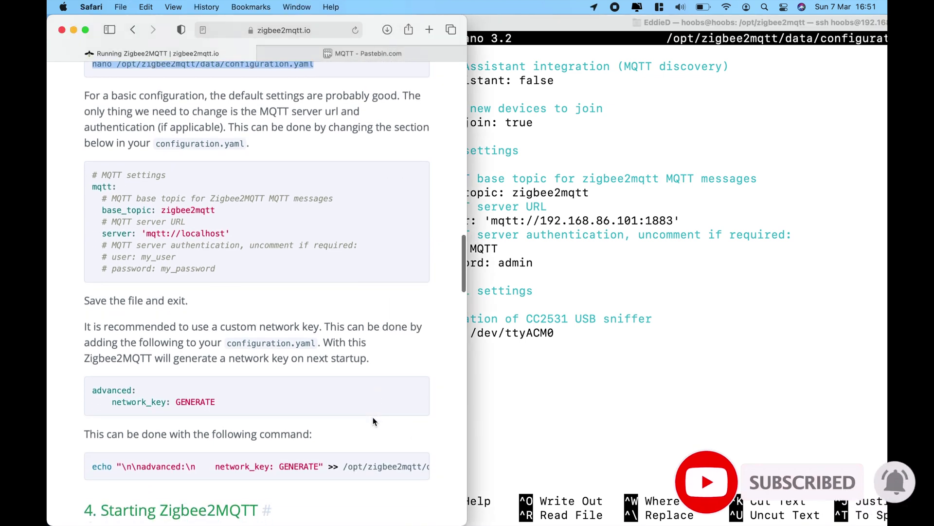
{"action": "scroll", "scroll_direction": "down", "scroll_amount": 3}
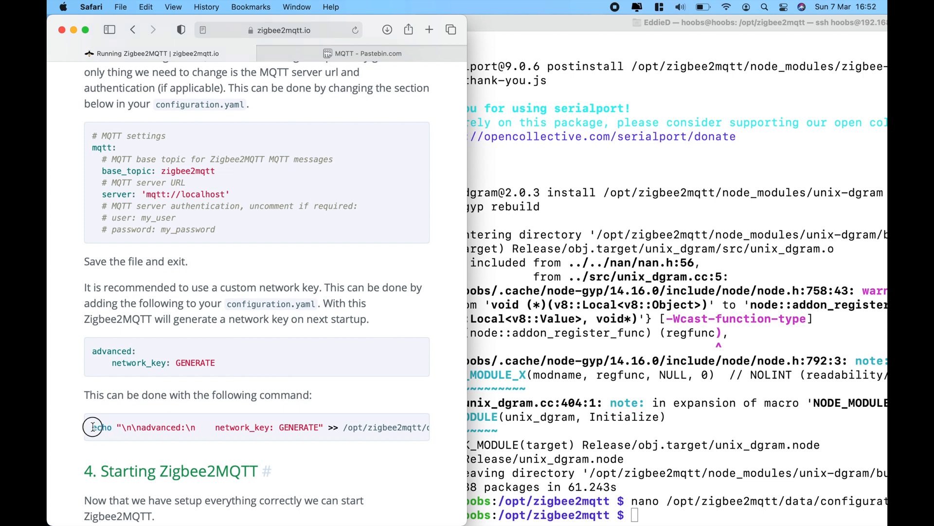
{"action": "left_click", "coordinate": [655, 239]}
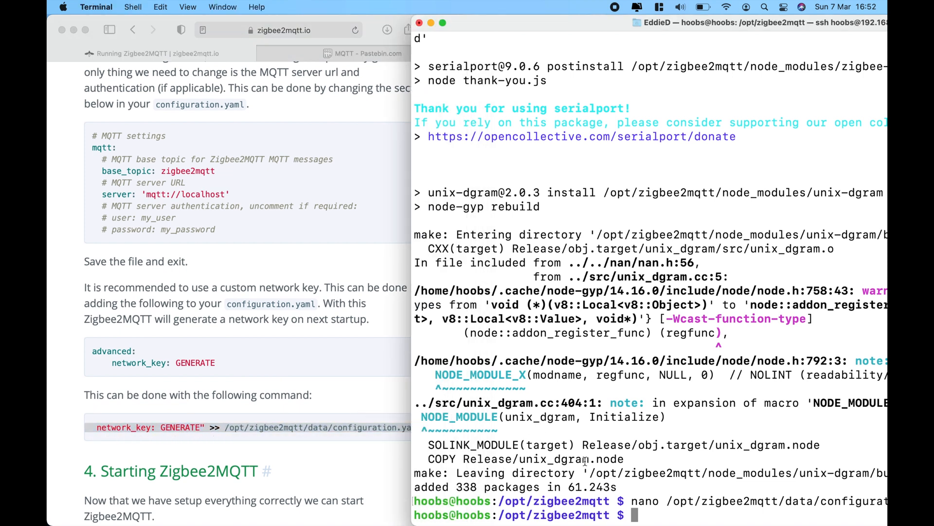
{"action": "key", "text": "Return"}
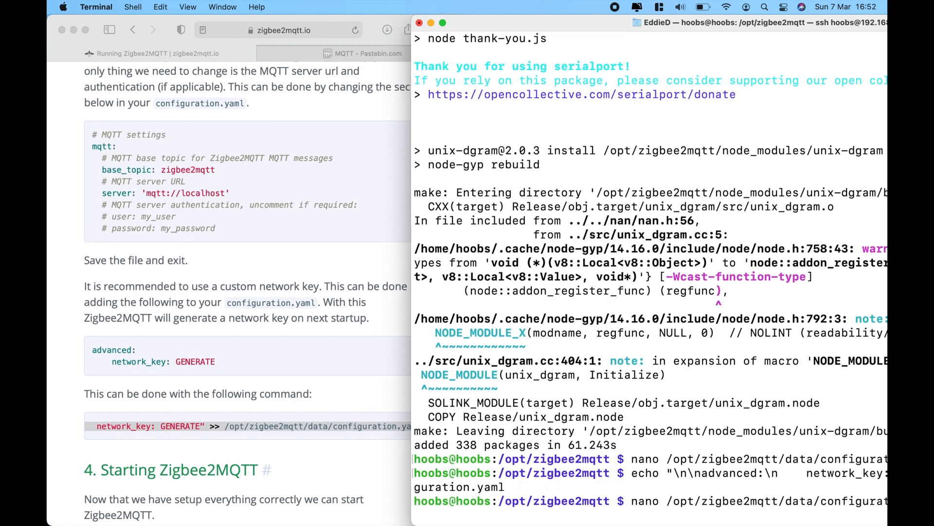
{"action": "key", "text": "Enter"}
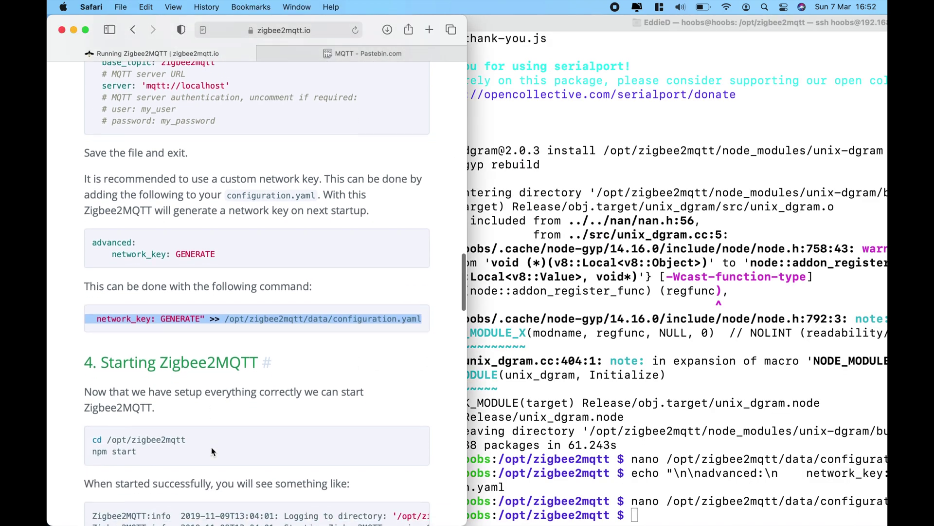
Step: Run npm start once to confirm Zigbee2MQTT connects, then begin the zigbee2mqtt.service file
{"action": "scroll", "scroll_direction": "down", "scroll_amount": 3}
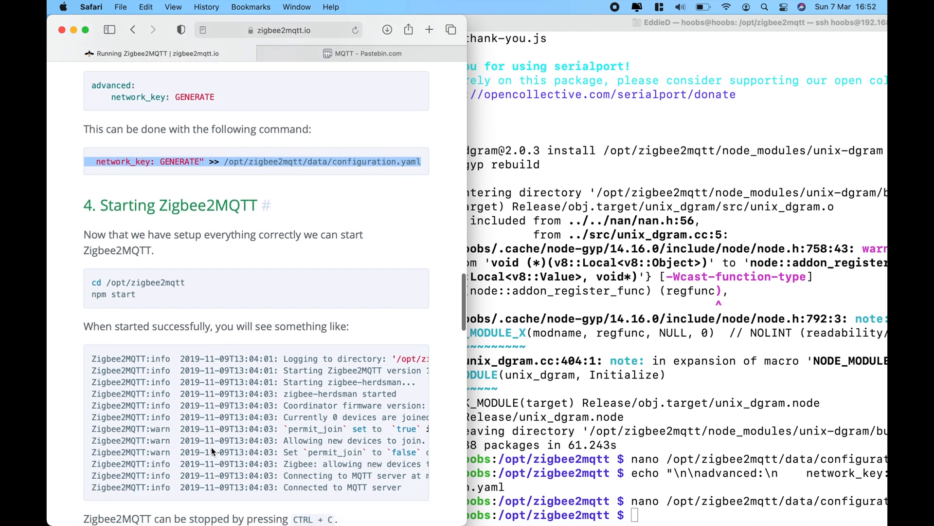
{"action": "scroll", "scroll_direction": "down", "scroll_amount": 3}
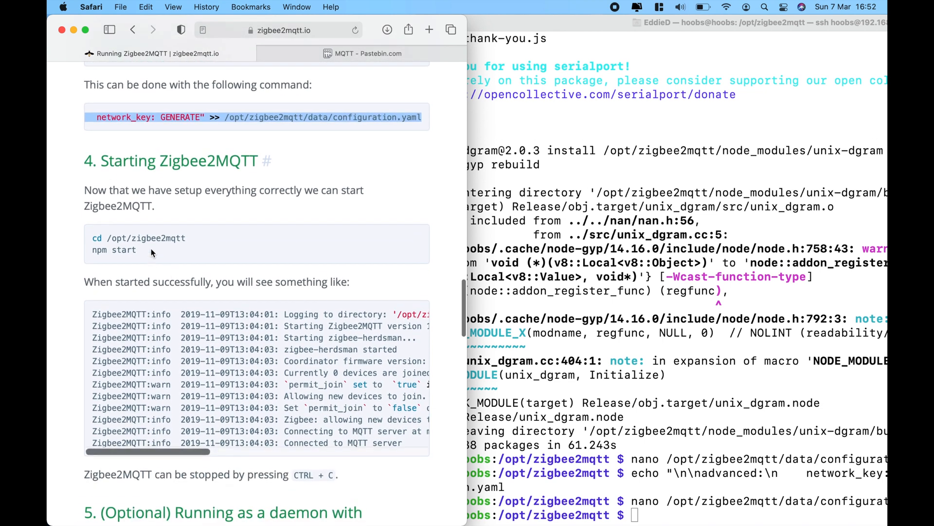
{"action": "double_click", "coordinate": [115, 250]}
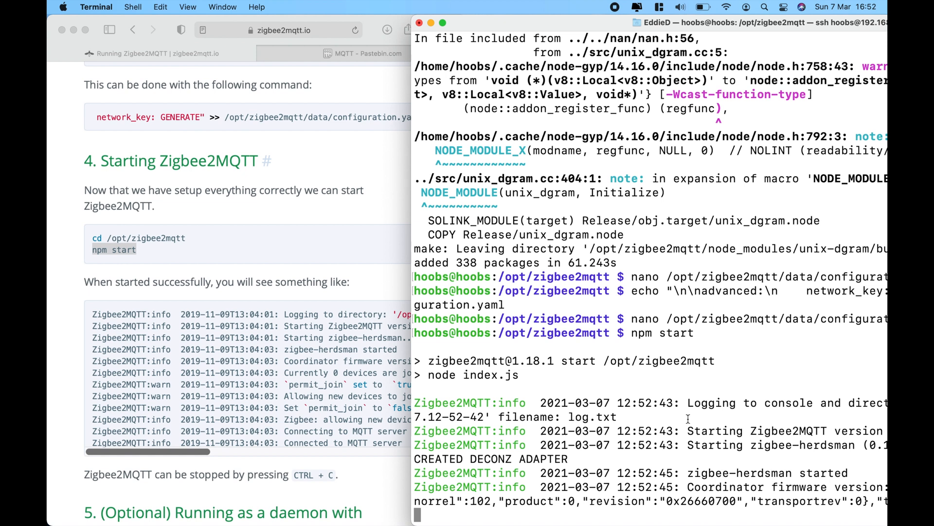
{"action": "scroll", "scroll_direction": "down", "scroll_amount": 3}
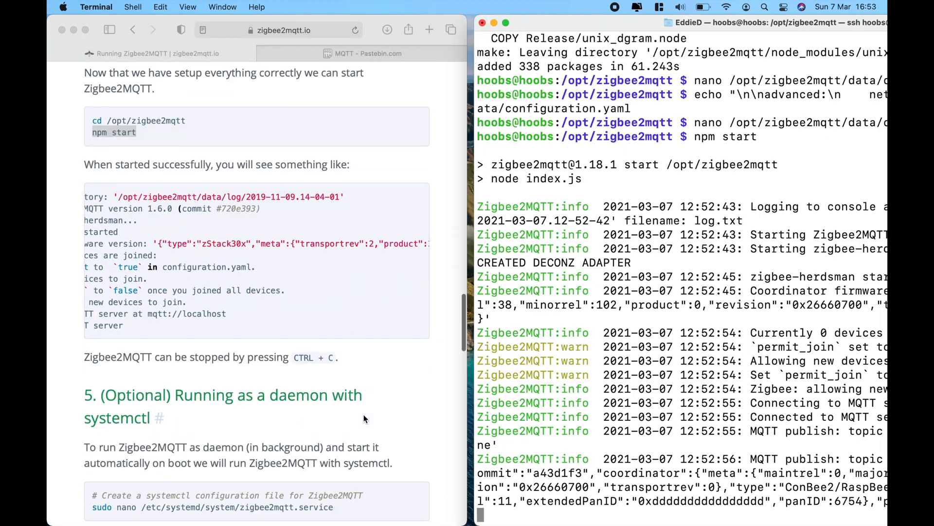
{"action": "scroll", "scroll_direction": "down", "scroll_amount": 3}
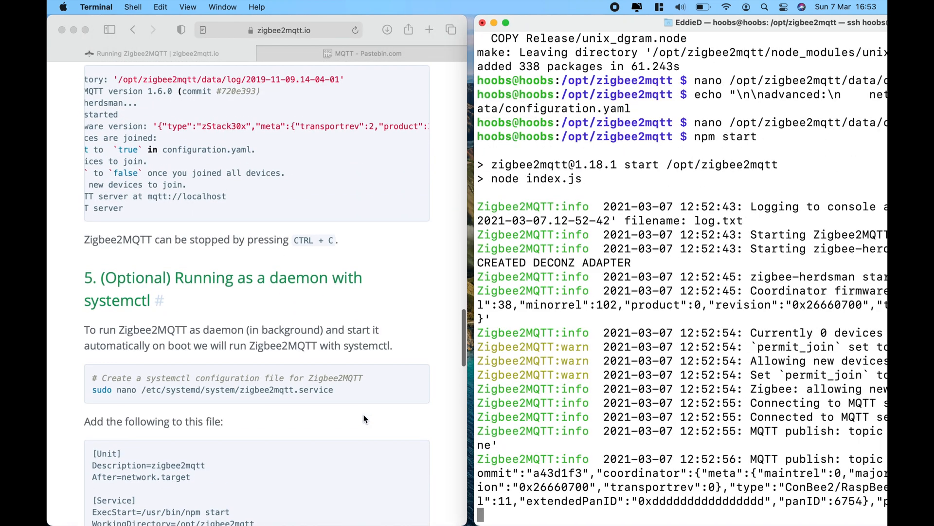
{"action": "scroll", "scroll_direction": "down", "scroll_amount": 3}
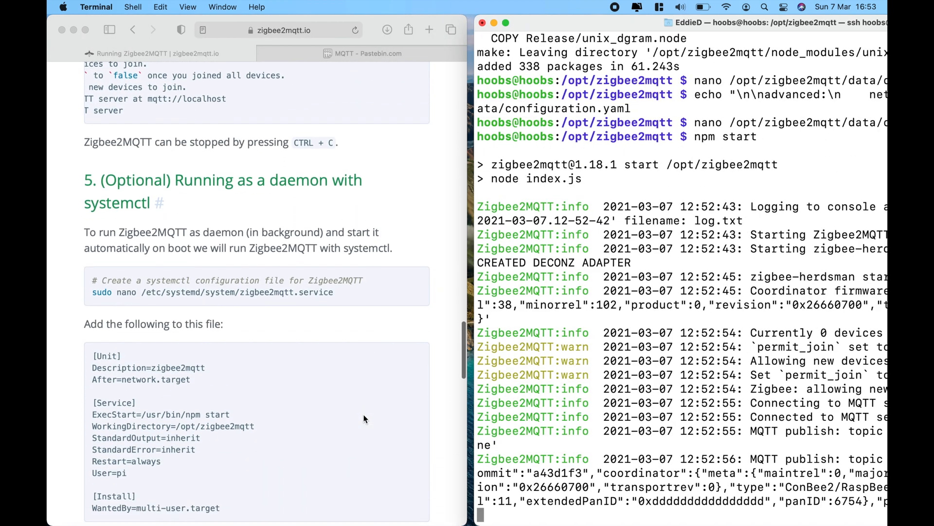
{"action": "scroll", "scroll_direction": "down", "scroll_amount": 3}
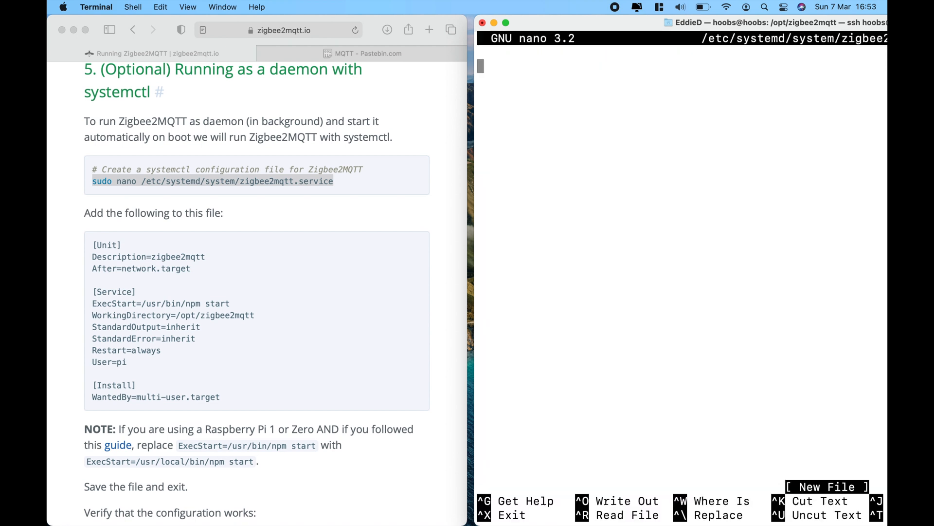
Step: Paste the service definition with User set to hoobs, save it and run npm start again
{"action": "left_click", "coordinate": [117, 257]}
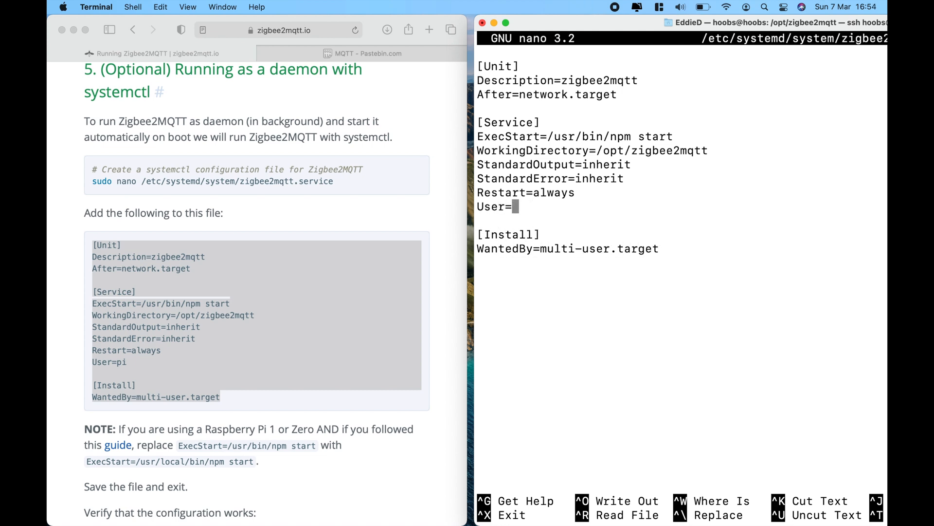
{"action": "type", "text": "hoobs"}
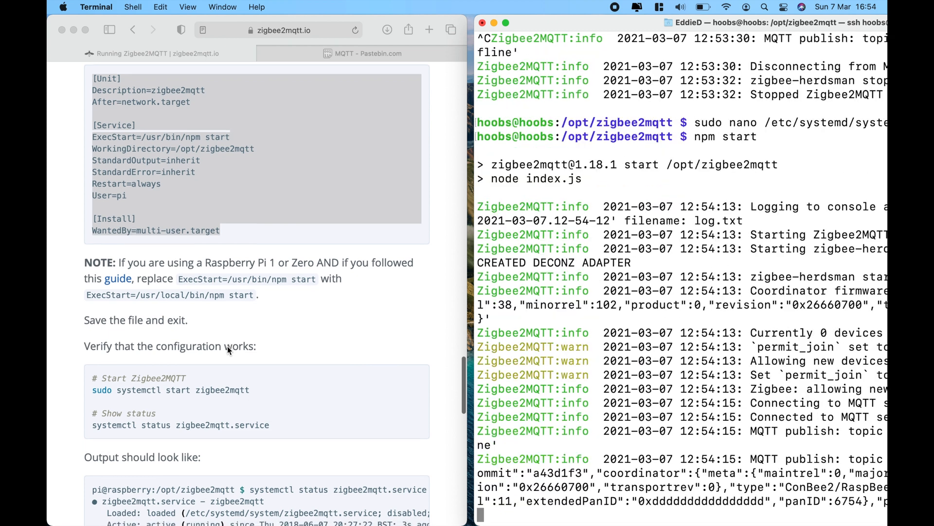
Step: Start and check the zigbee2mqtt service, enable it at boot, then sudo reboot the HOOBS box
{"action": "scroll", "scroll_direction": "down", "scroll_amount": 3}
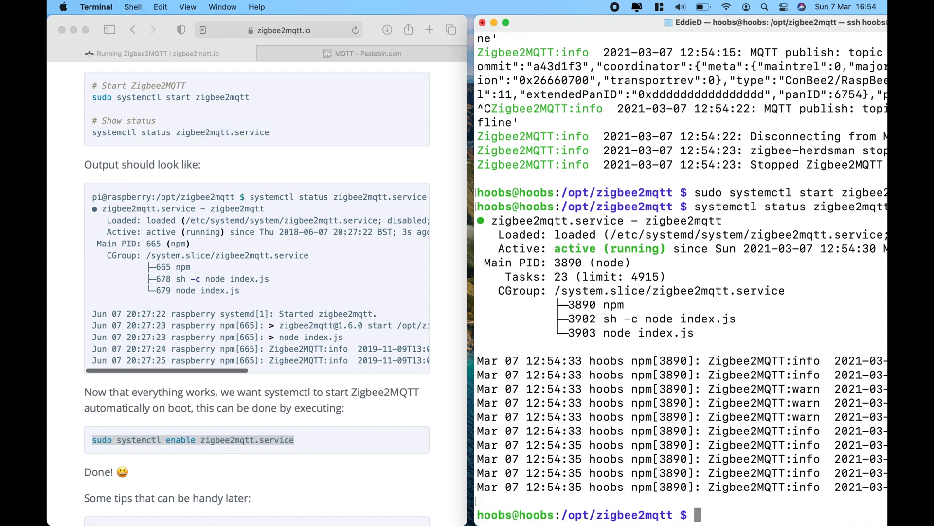
{"action": "type", "text": "sudo systemctl enable zigbee2mqtt.service"}
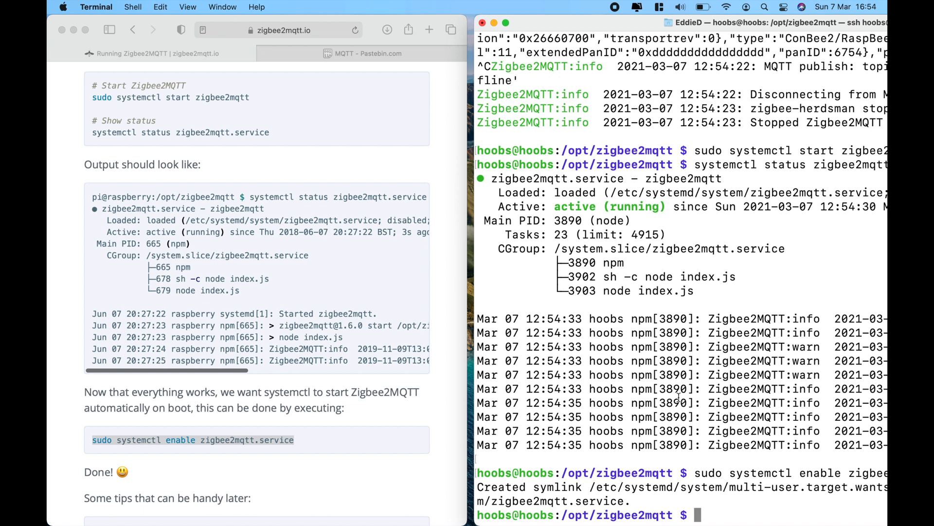
{"action": "type", "text": "sudo reboot"}
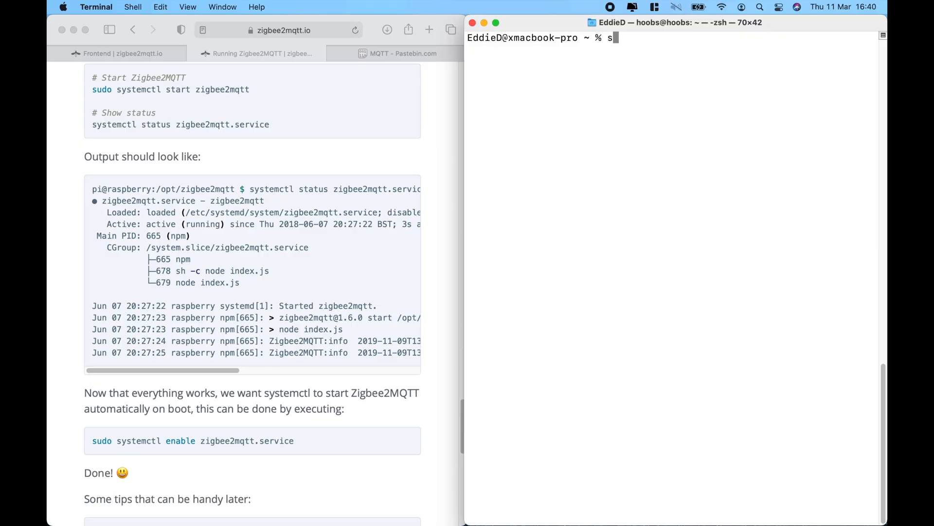
{"action": "type", "text": "sh hoobs@192.168.86.101"}
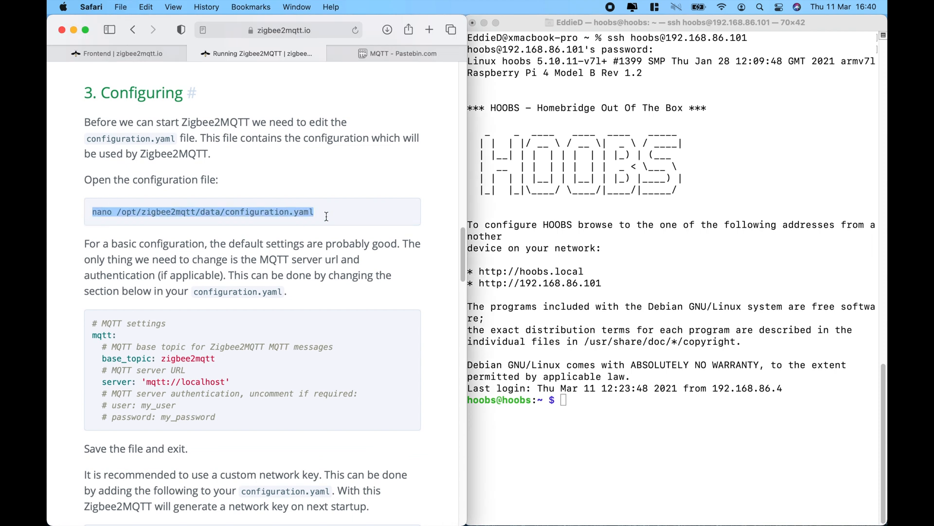
{"action": "type", "text": "nano /opt/zigbee2mqtt/data/configuration.yaml"}
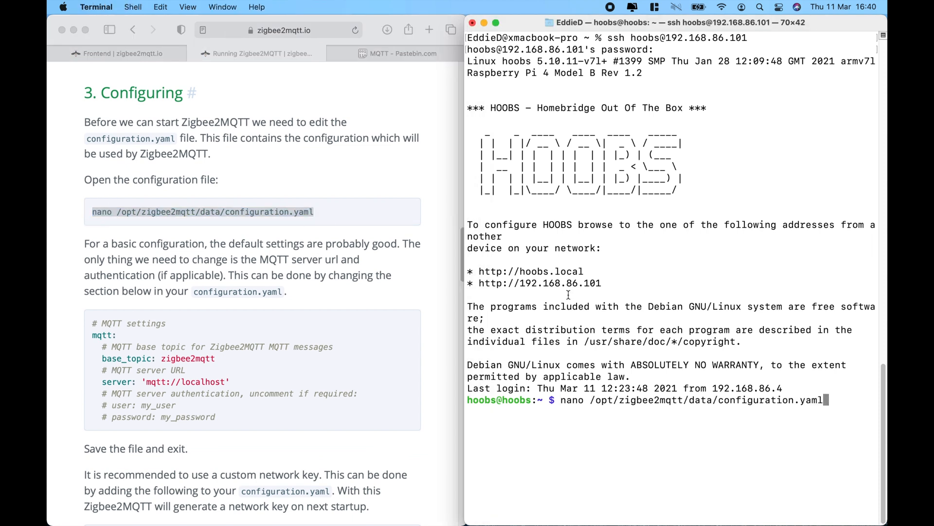
{"action": "key", "text": "Return"}
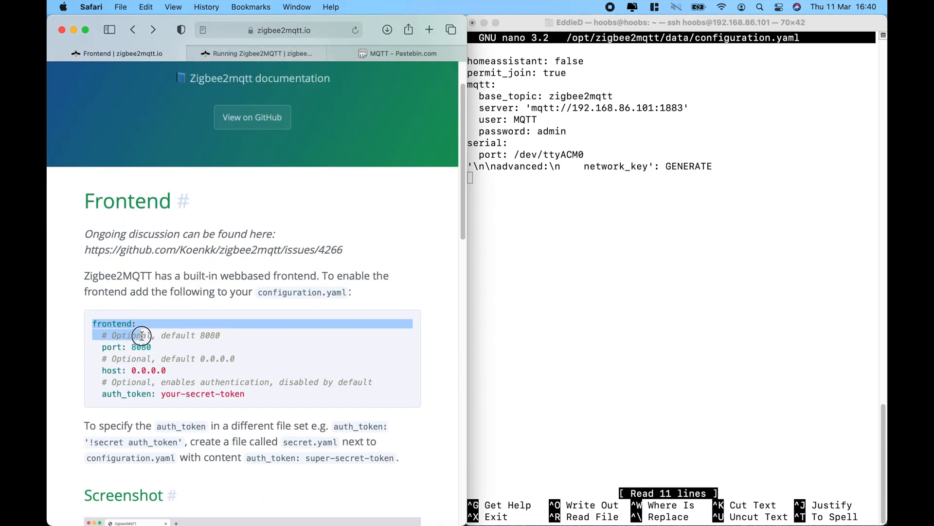
Step: Add a frontend section with port 8080 and host 192.168.86.101, then save with Ctrl+O
{"action": "type", "text": "frontend:"}
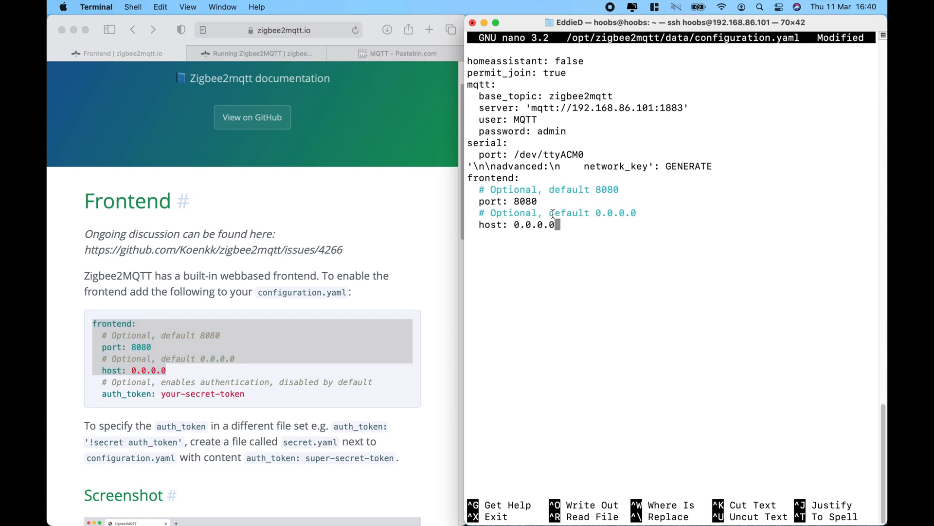
{"action": "mouse_move", "coordinate": [556, 276]}
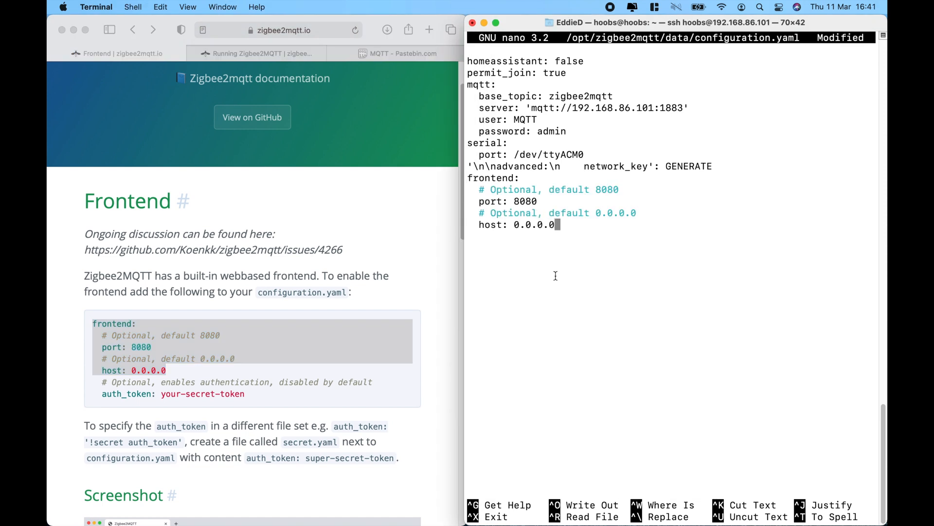
{"action": "type", "text": "192.168"}
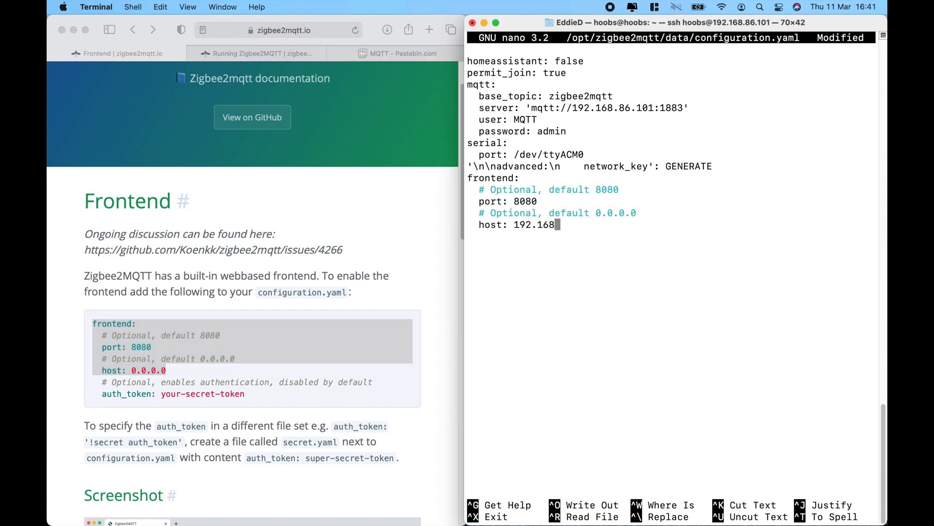
{"action": "type", "text": ".86.101"}
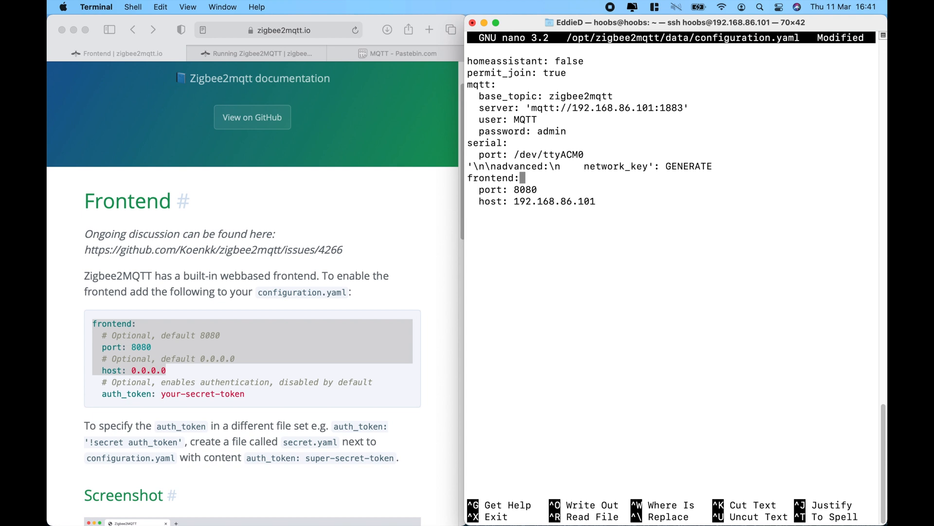
{"action": "key", "text": "ctrl+o"}
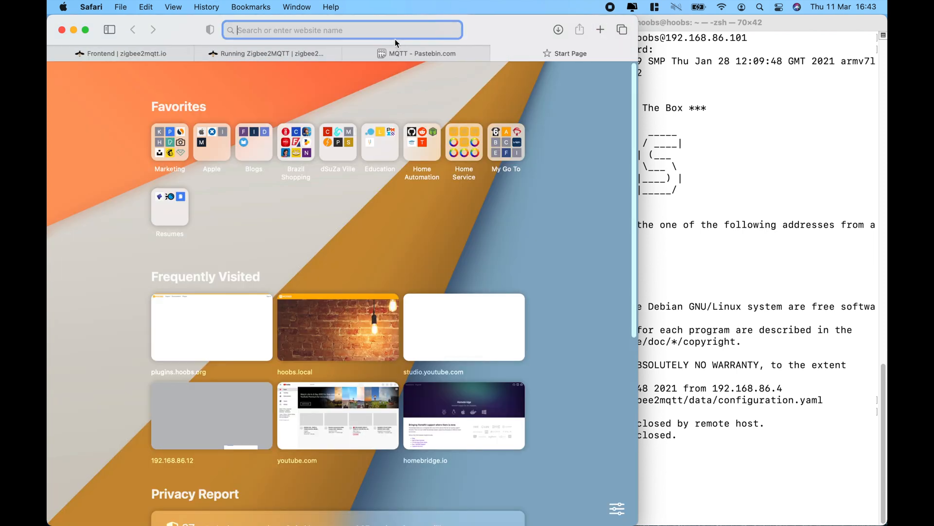
Step: Browse the Zigbee2MQTT frontend at 192.168.86.101, view the empty dashboard, then go to the HOOBS tab
{"action": "type", "text": "192.168.86.101"}
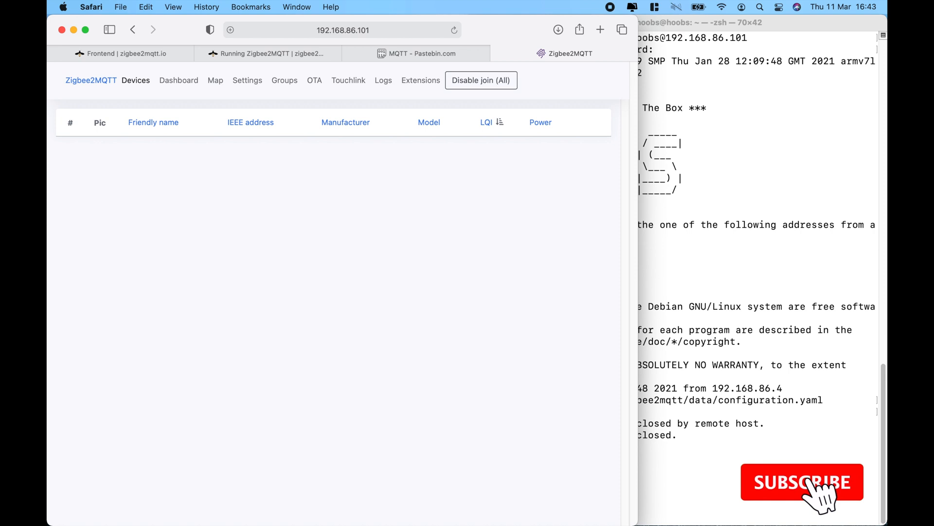
{"action": "left_click", "coordinate": [808, 483]}
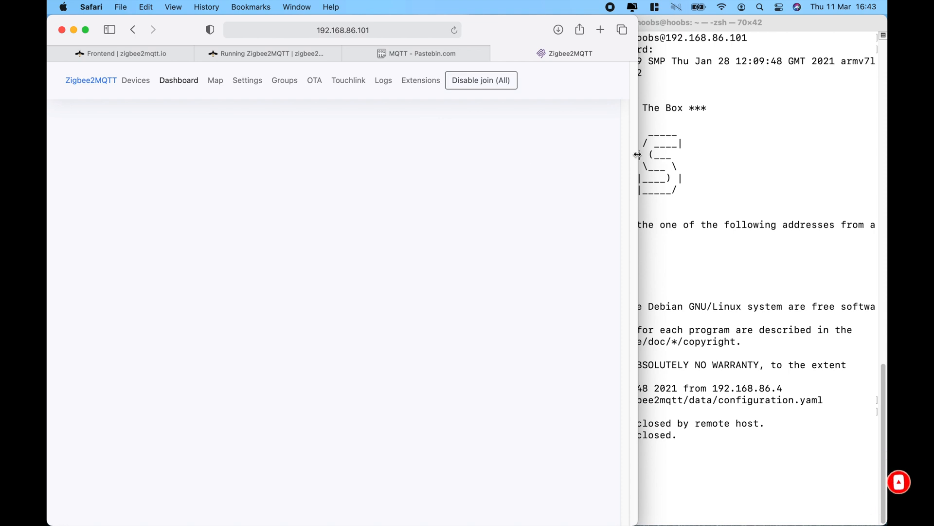
{"action": "left_click", "coordinate": [215, 80]}
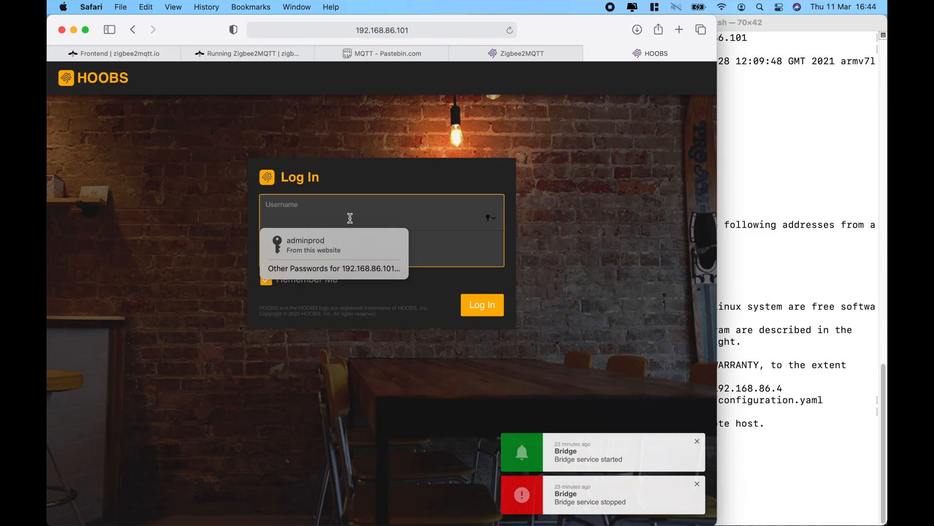
Step: Log in to HOOBS and find the homebridge-z2m plugin in the plugin search
{"action": "left_click", "coordinate": [483, 304]}
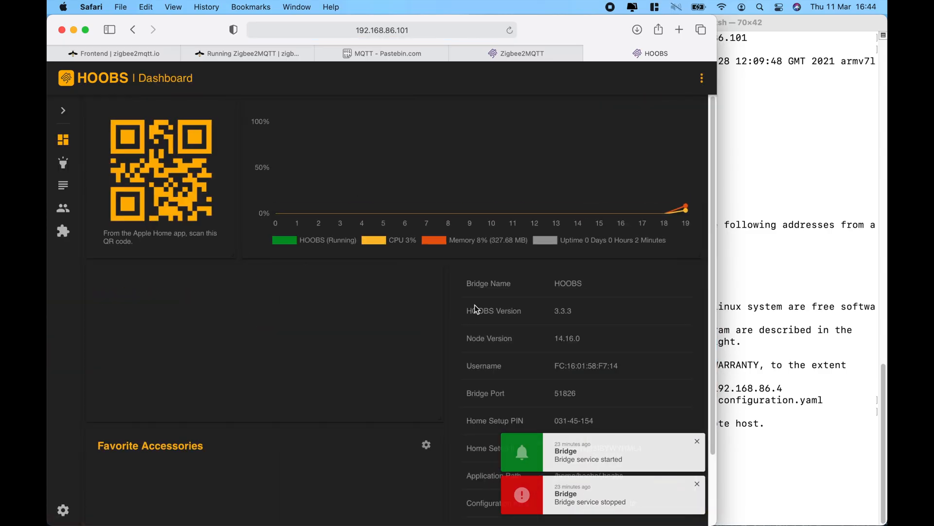
{"action": "left_click", "coordinate": [62, 231]}
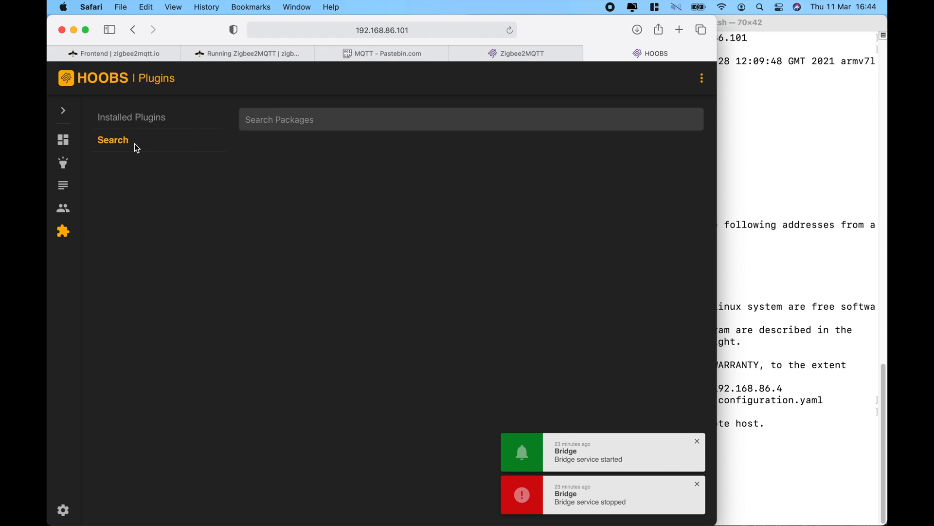
{"action": "type", "text": "z2m"}
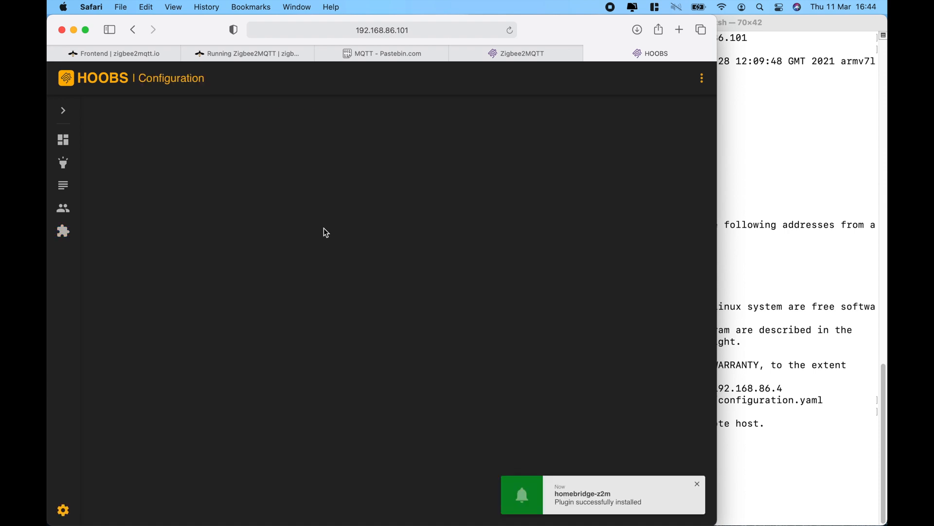
Step: Configure the plugin with server mqtt://192.168.86.101:1883, user MQTT and a password, then save
{"action": "left_click", "coordinate": [62, 231]}
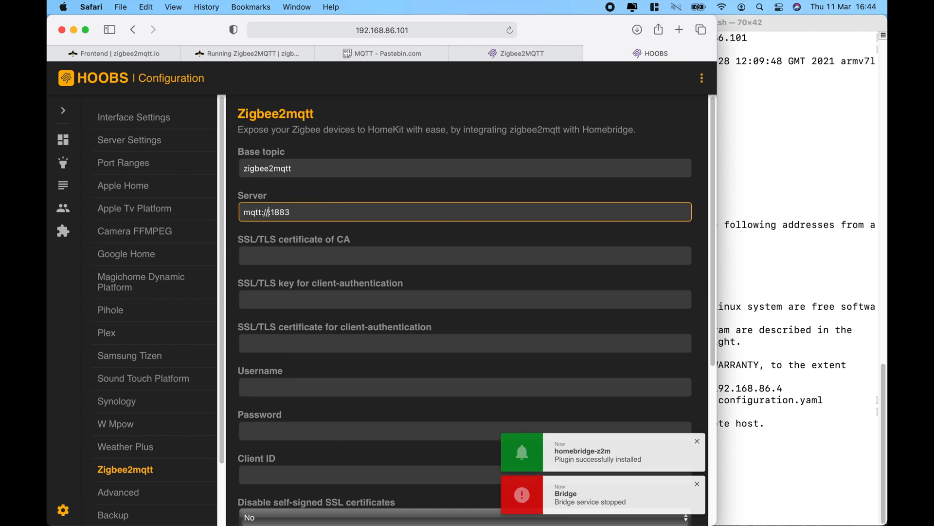
{"action": "type", "text": "192.168.86.101"}
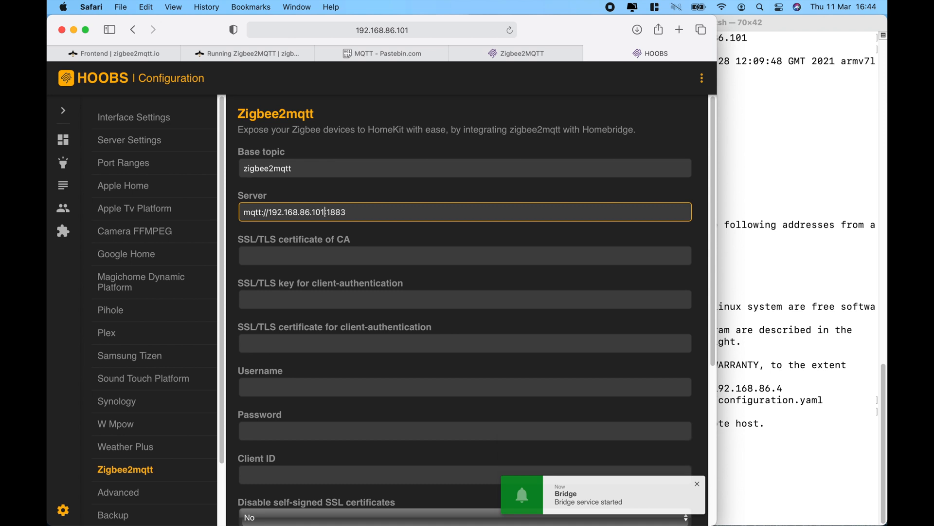
{"action": "scroll", "scroll_direction": "down", "scroll_amount": 3}
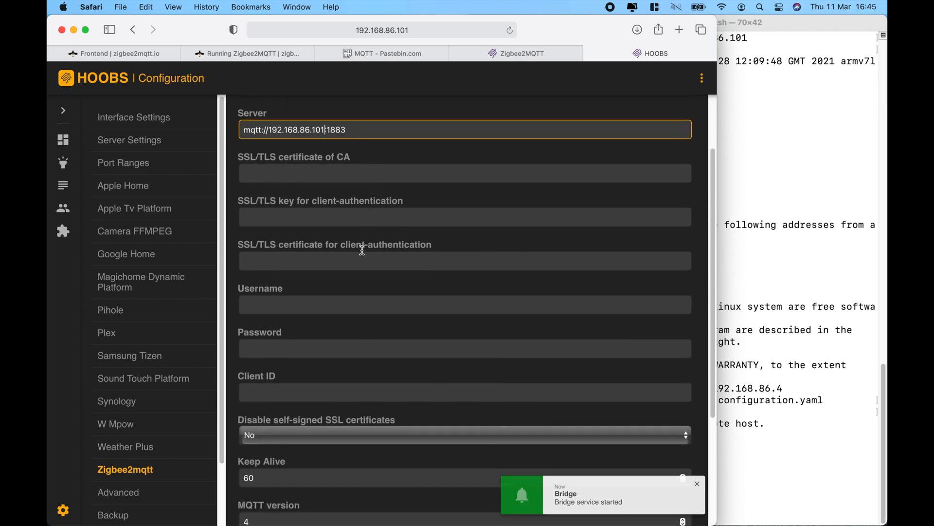
{"action": "left_click", "coordinate": [463, 356]}
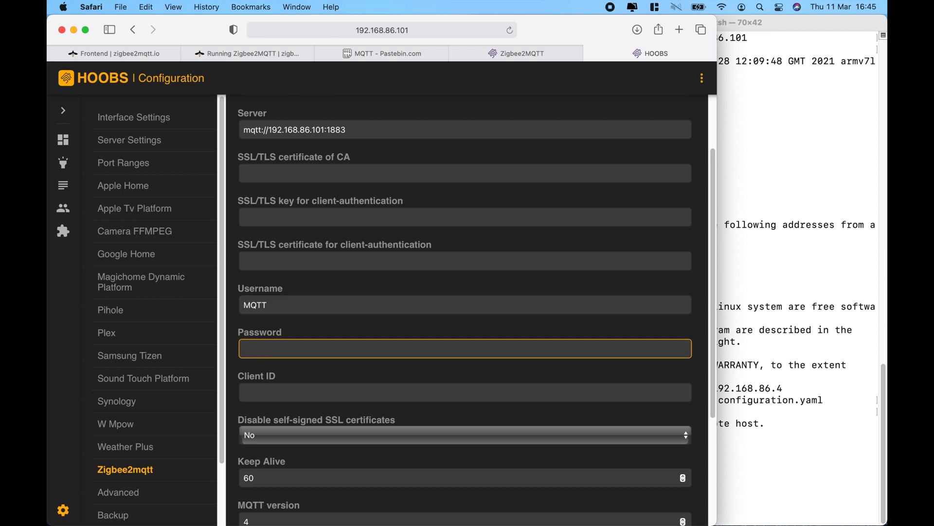
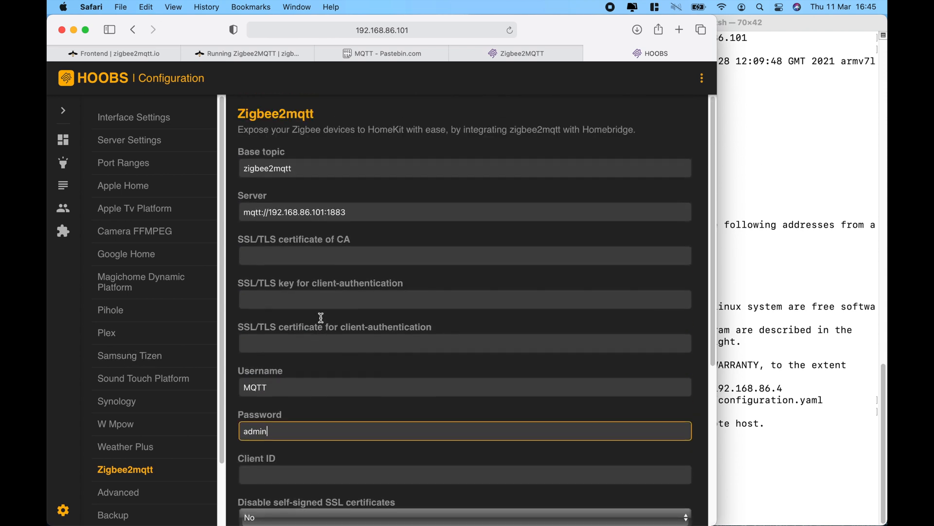
{"action": "left_click", "coordinate": [62, 185]}
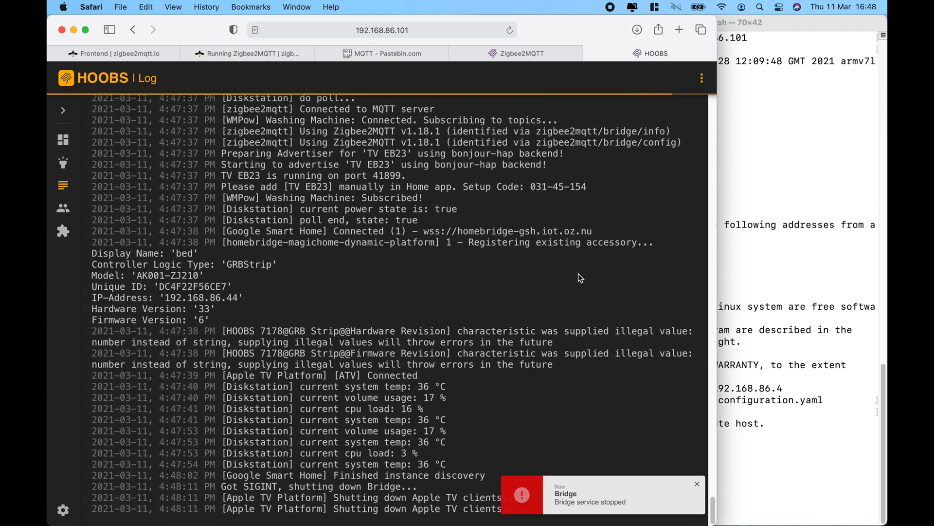
Step: Highlight the 'Connected to MQTT server' log lines, then return to the Zigbee2MQTT device list
{"action": "scroll", "scroll_direction": "down", "scroll_amount": 3}
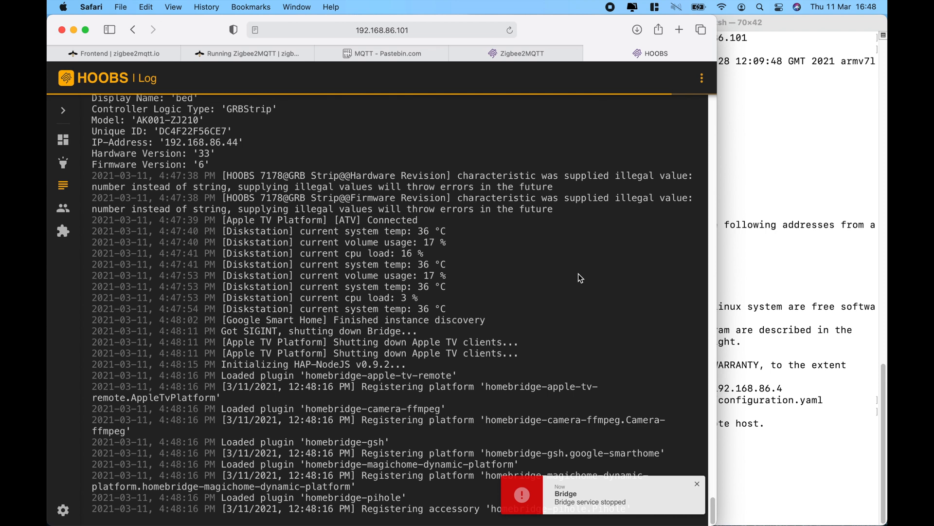
{"action": "scroll", "scroll_direction": "down", "scroll_amount": 3}
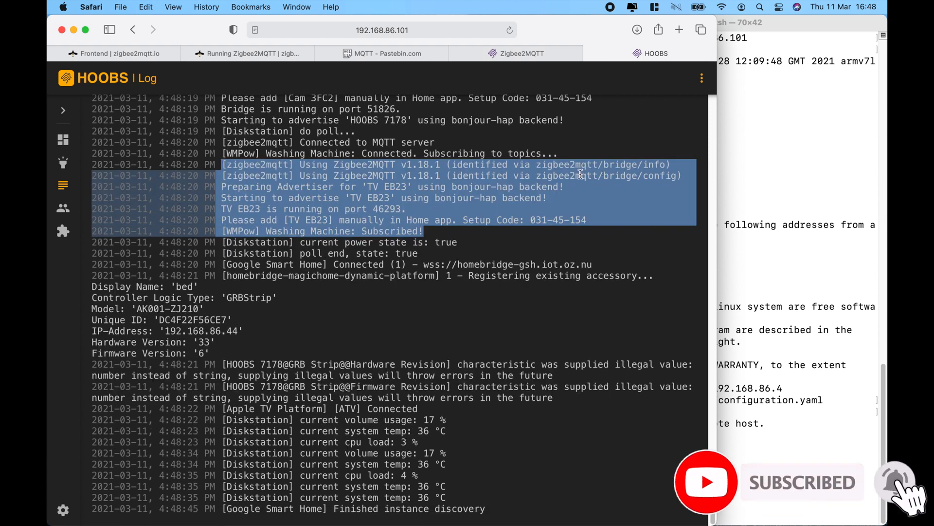
{"action": "left_click", "coordinate": [423, 119]}
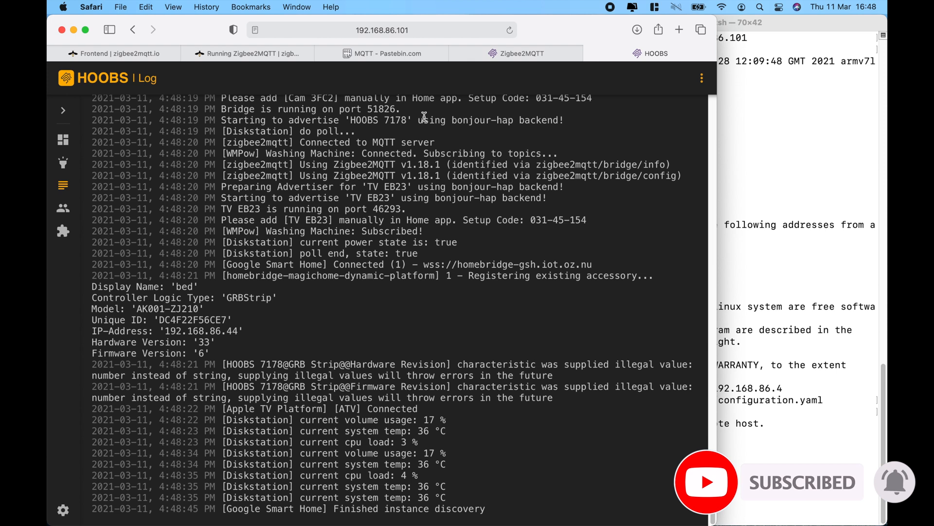
{"action": "left_click_drag", "start_coordinate": [221, 109], "coordinate": [407, 175]}
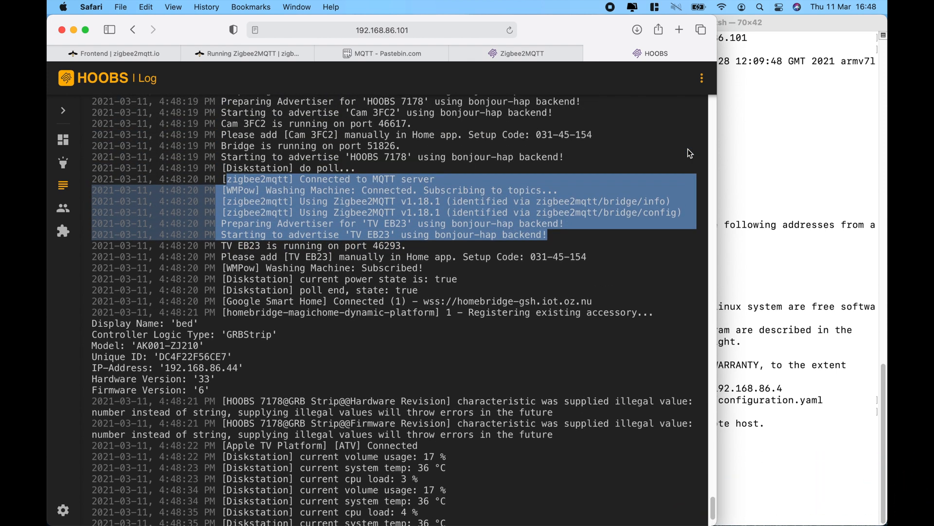
{"action": "left_click", "coordinate": [519, 53]}
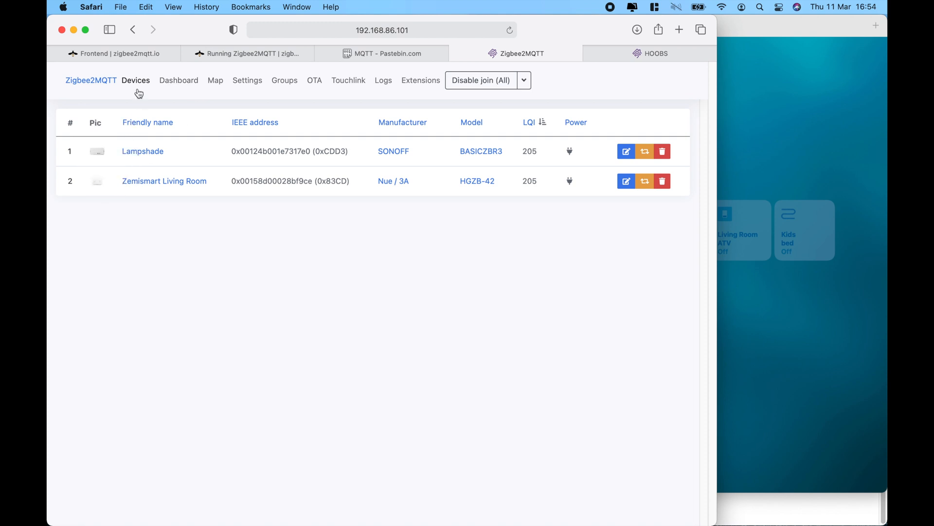
Step: Load the network map with sibling links showing Lampshade and Zemismart Living Room on the coordinator
{"action": "left_click", "coordinate": [179, 80]}
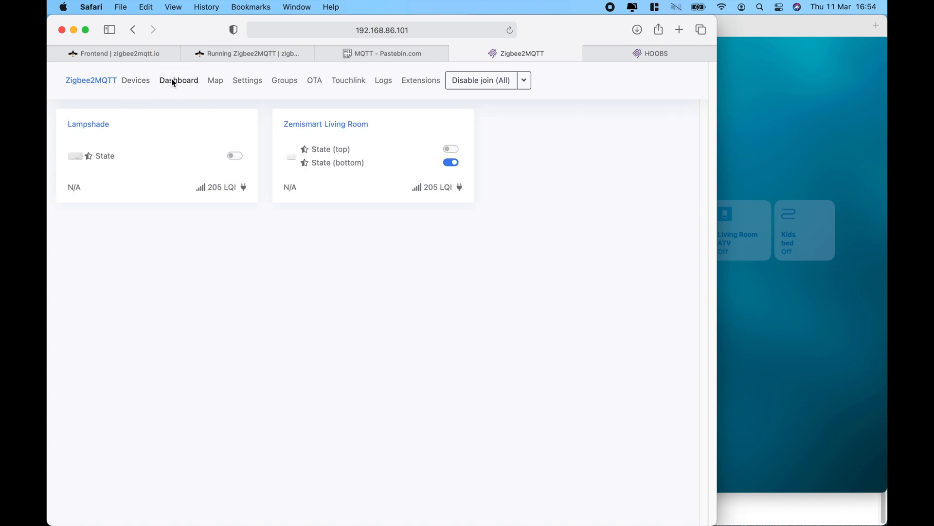
{"action": "left_click", "coordinate": [215, 80]}
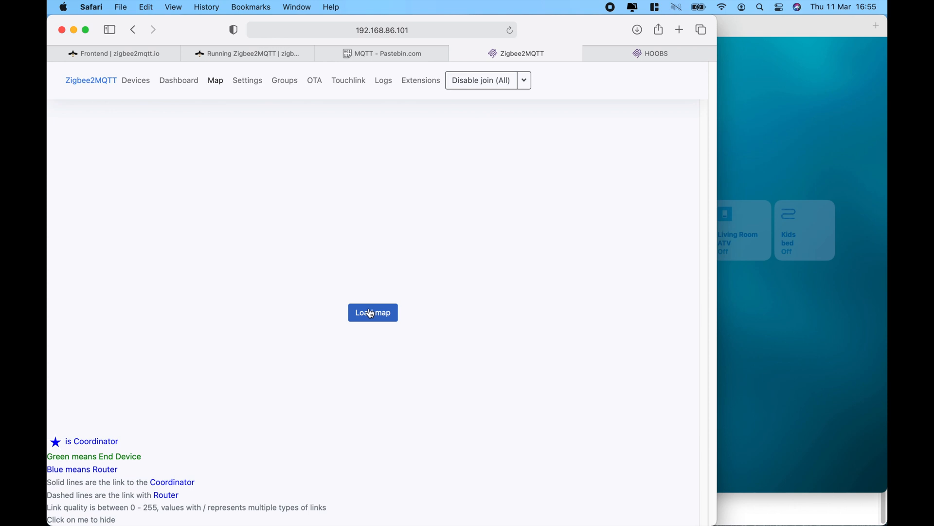
{"action": "left_click", "coordinate": [373, 311]}
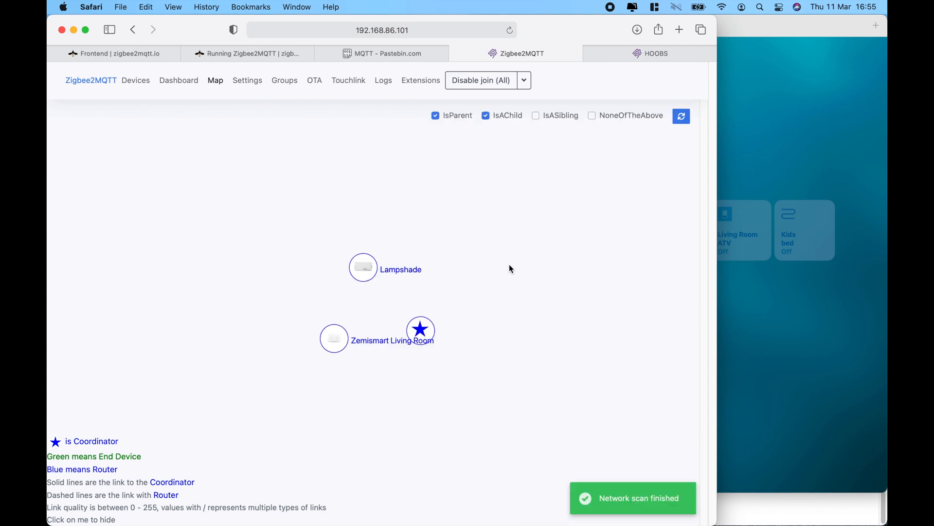
{"action": "left_click", "coordinate": [535, 115]}
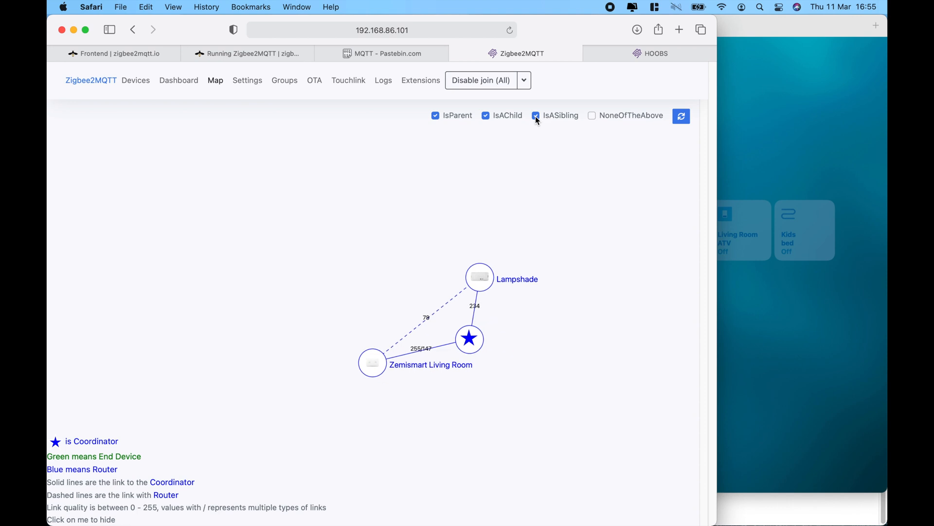
{"action": "left_click", "coordinate": [535, 115]}
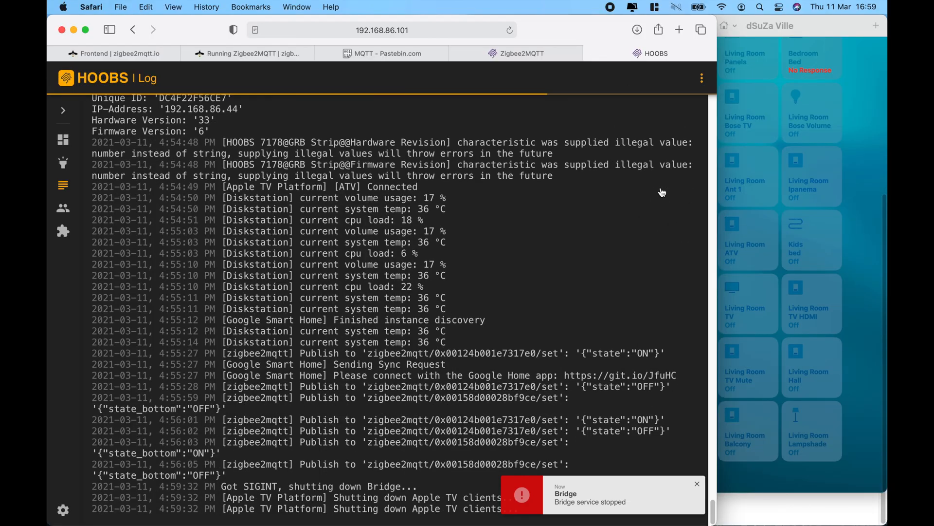
Step: Rename the newly paired Xiaomi devices to Aqara Button and Xiaomi Sensor and save
{"action": "scroll", "scroll_direction": "down", "scroll_amount": 3}
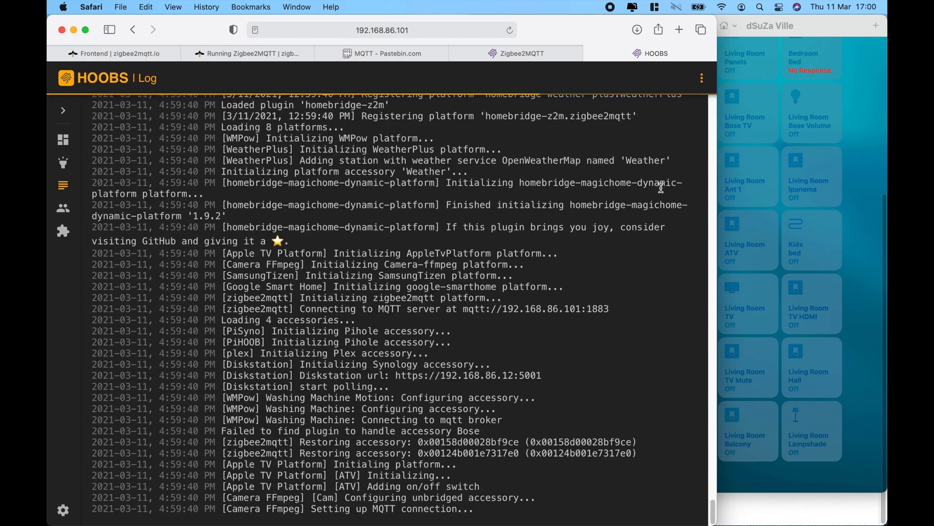
{"action": "left_click", "coordinate": [516, 54]}
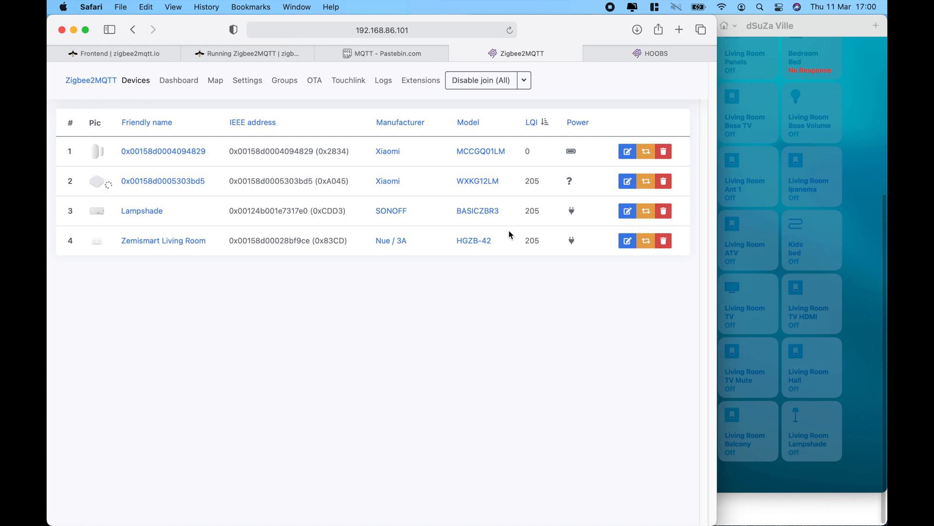
{"action": "mouse_move", "coordinate": [539, 243]}
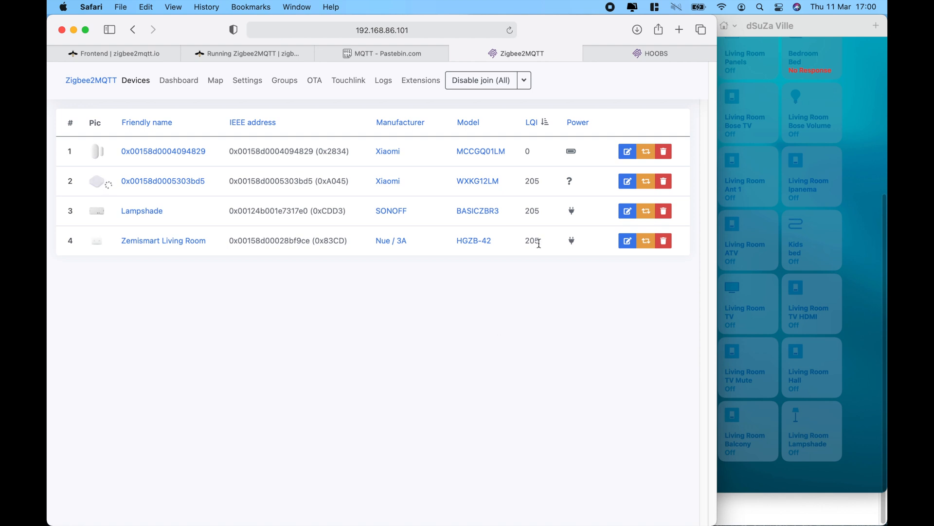
{"action": "type", "text": "A"}
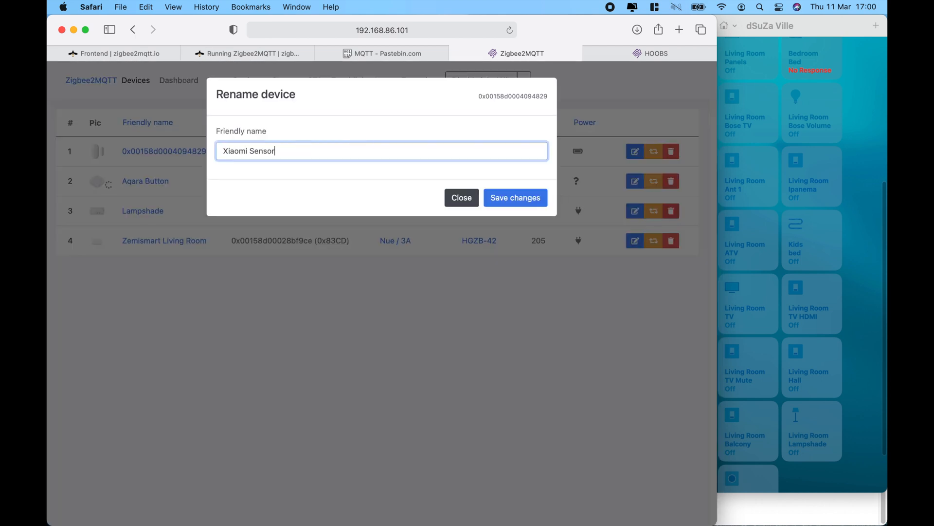
{"action": "left_click", "coordinate": [656, 52]}
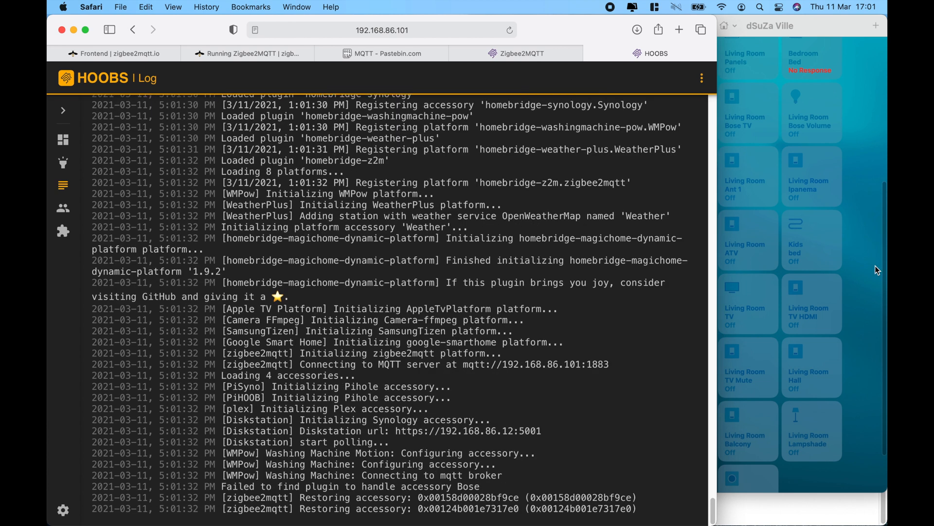
{"action": "left_click", "coordinate": [517, 54]}
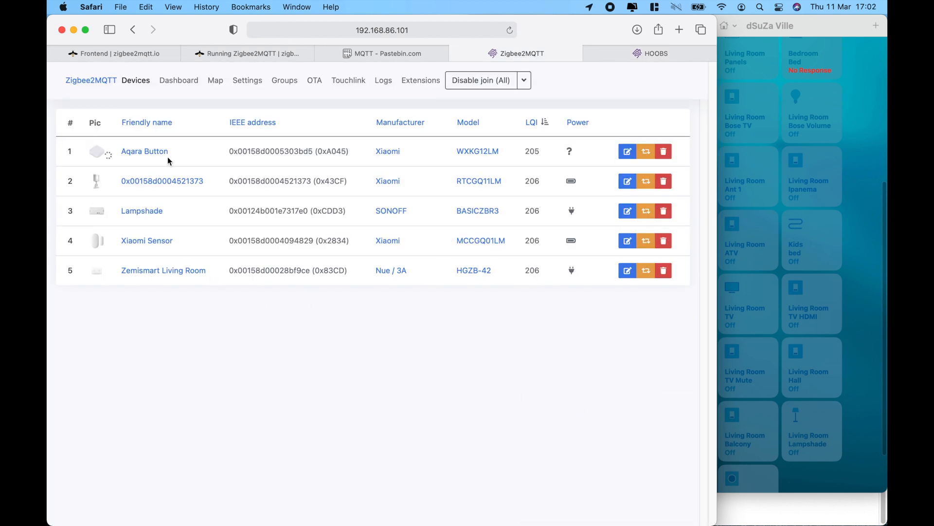
{"action": "left_click", "coordinate": [628, 181]}
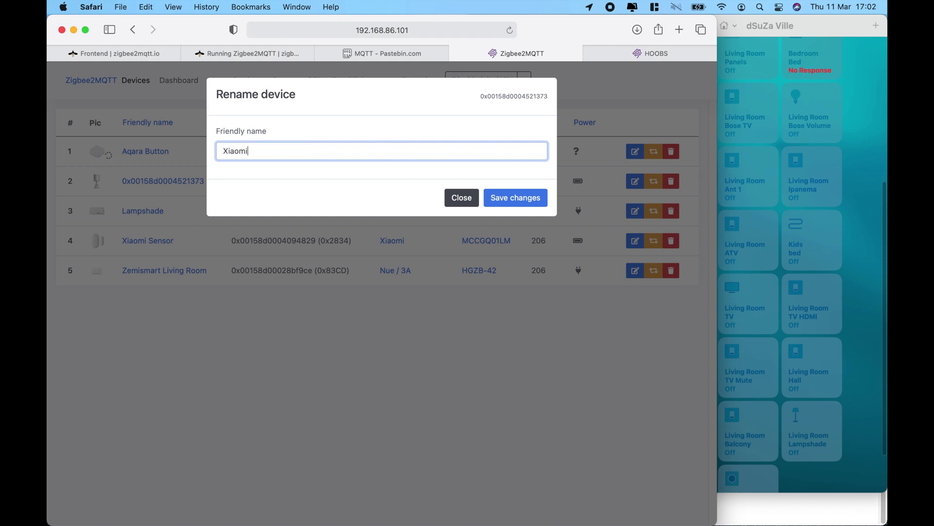
{"action": "type", "text": "Sensor"}
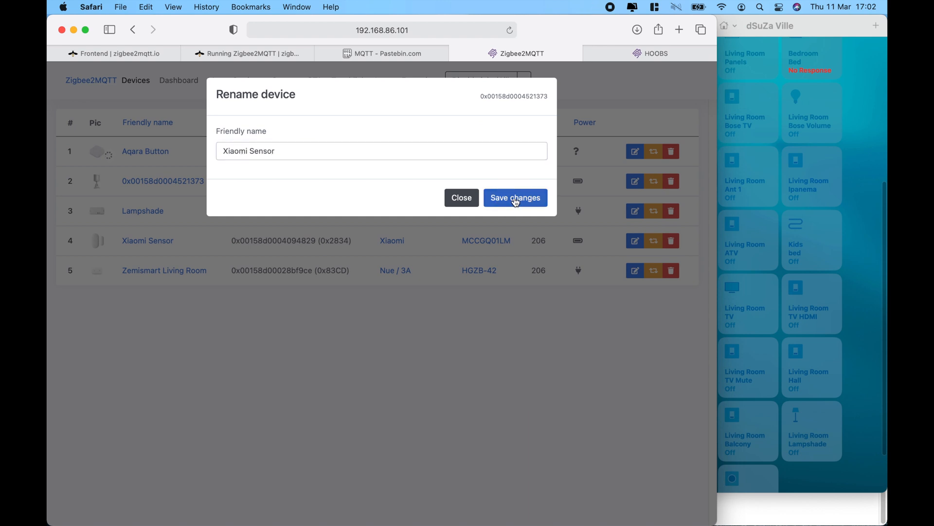
{"action": "left_click", "coordinate": [516, 196]}
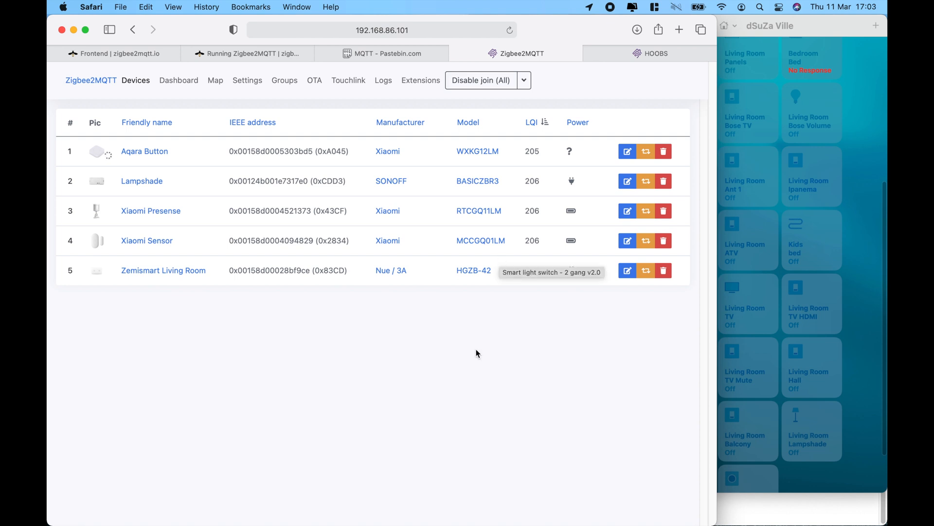
{"action": "left_click", "coordinate": [656, 52]}
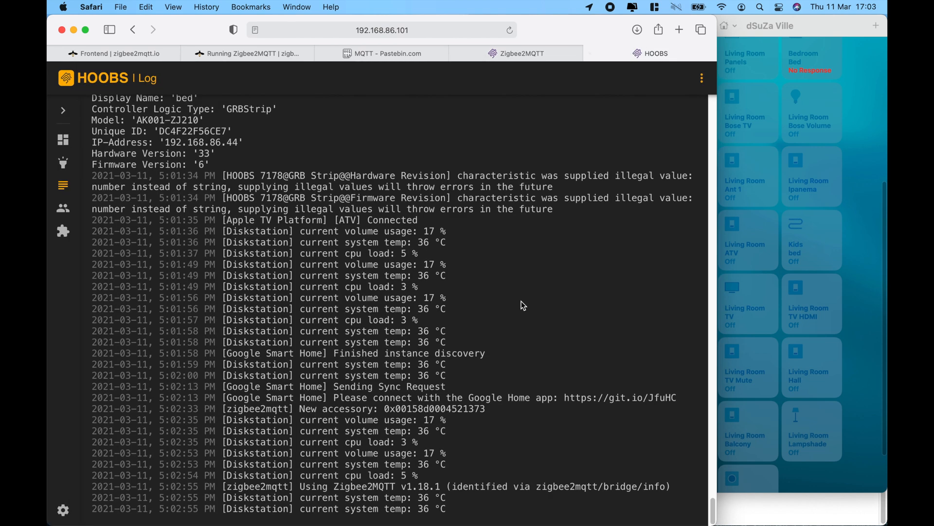
{"action": "mouse_move", "coordinate": [62, 164]}
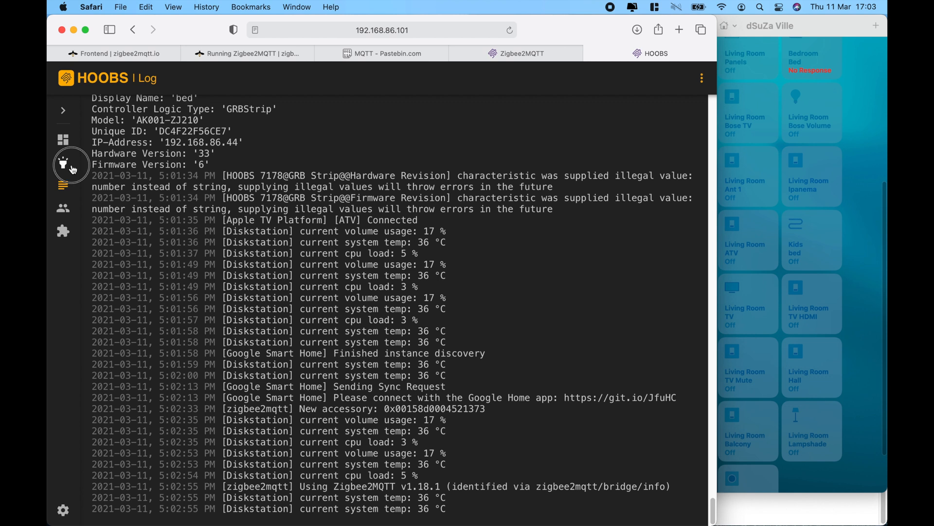
Step: Browse the HOOBS accessories page to find Aqara Button, Xiaomi Sensor and Zemismart Living Room
{"action": "left_click", "coordinate": [63, 162]}
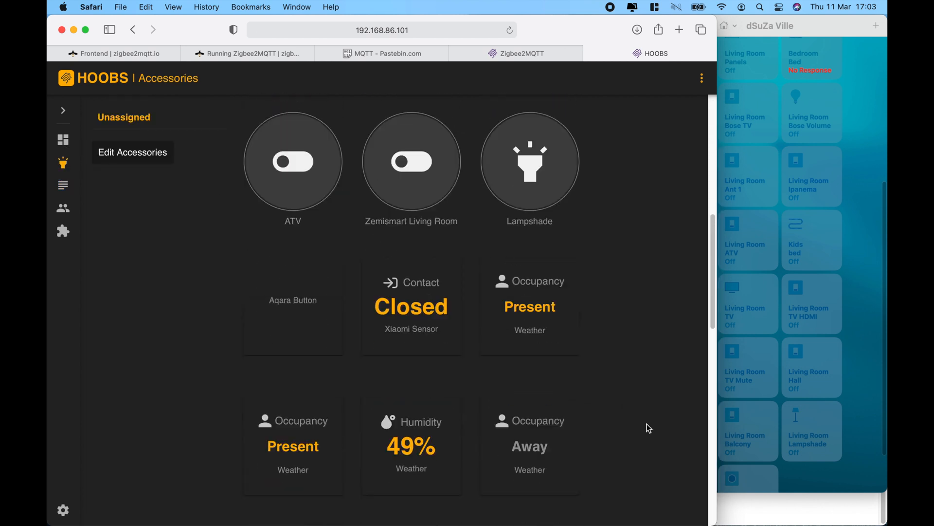
{"action": "scroll", "scroll_direction": "down", "scroll_amount": 3}
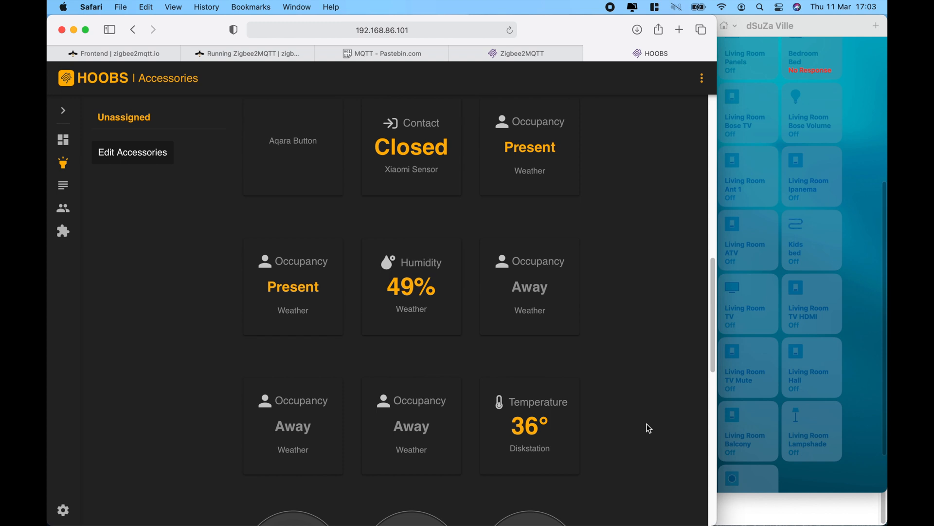
{"action": "scroll", "scroll_direction": "down", "scroll_amount": 3}
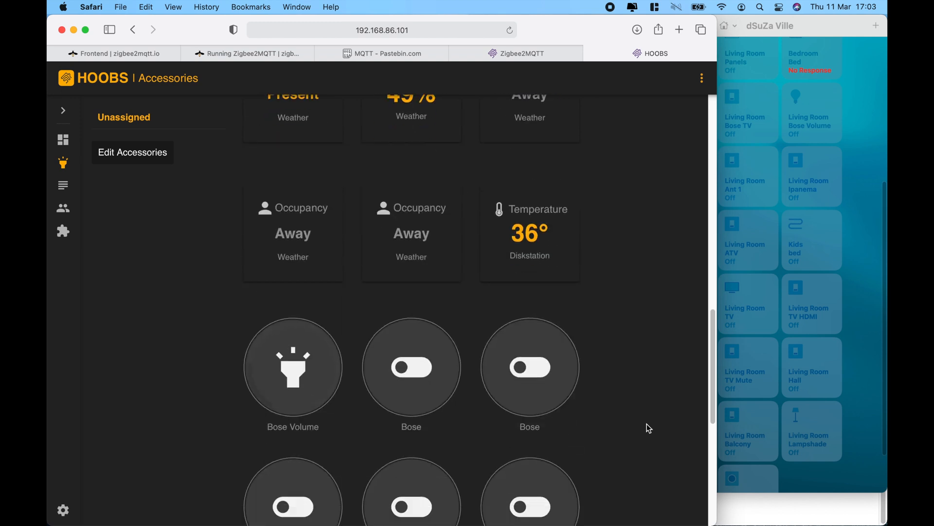
{"action": "scroll", "scroll_direction": "down", "scroll_amount": 3}
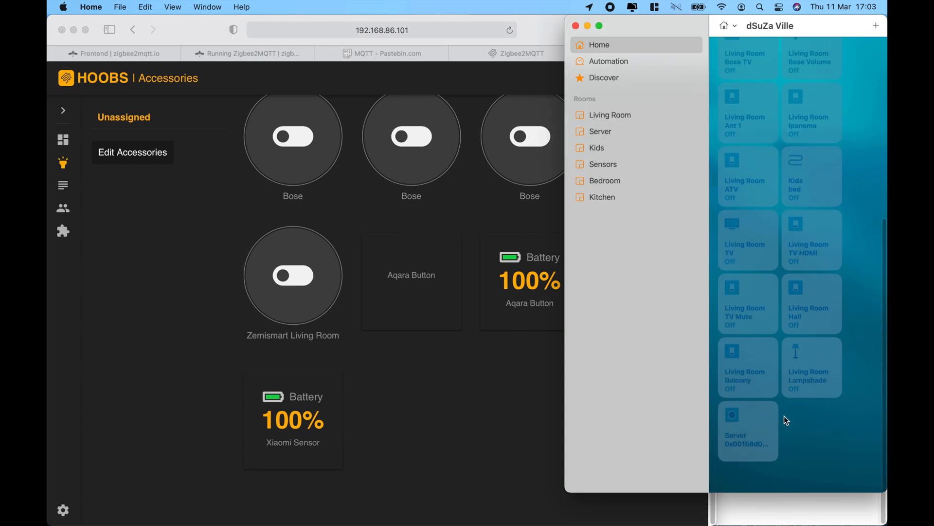
{"action": "mouse_move", "coordinate": [564, 279]}
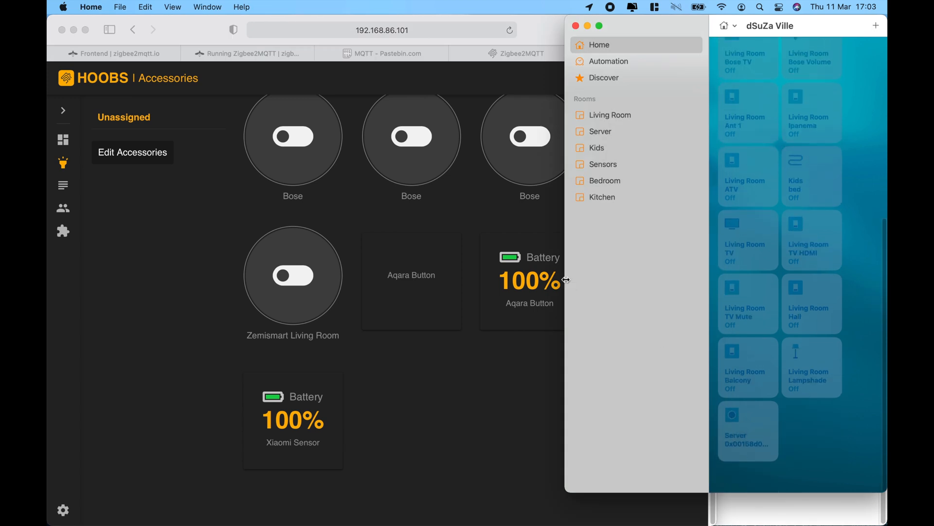
Step: Set Button 1 Single Press on the Aqara button to turn Lampshade off
{"action": "left_click", "coordinate": [748, 431]}
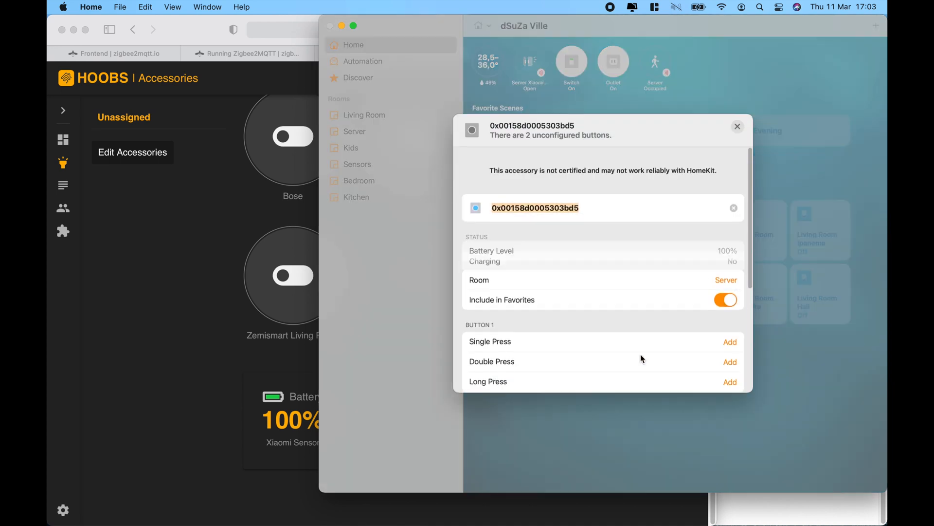
{"action": "scroll", "scroll_direction": "down", "scroll_amount": 3}
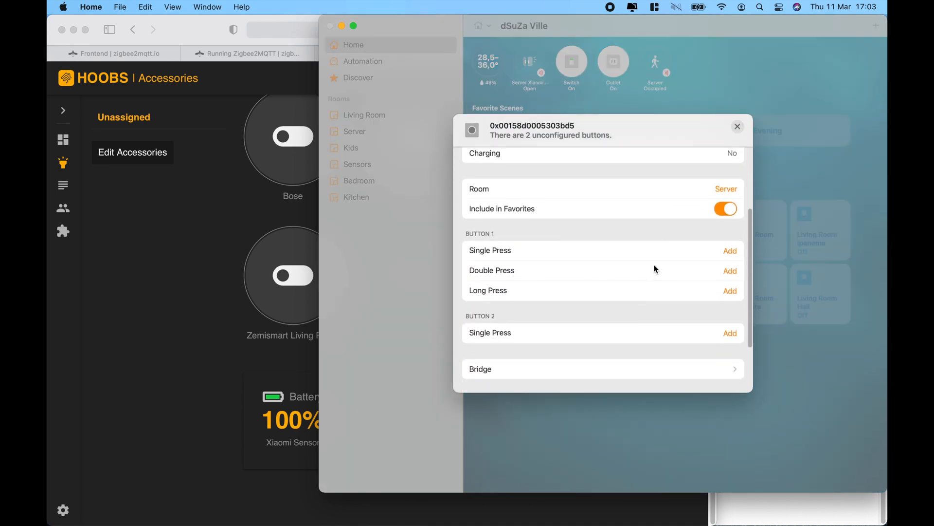
{"action": "left_click", "coordinate": [730, 251]}
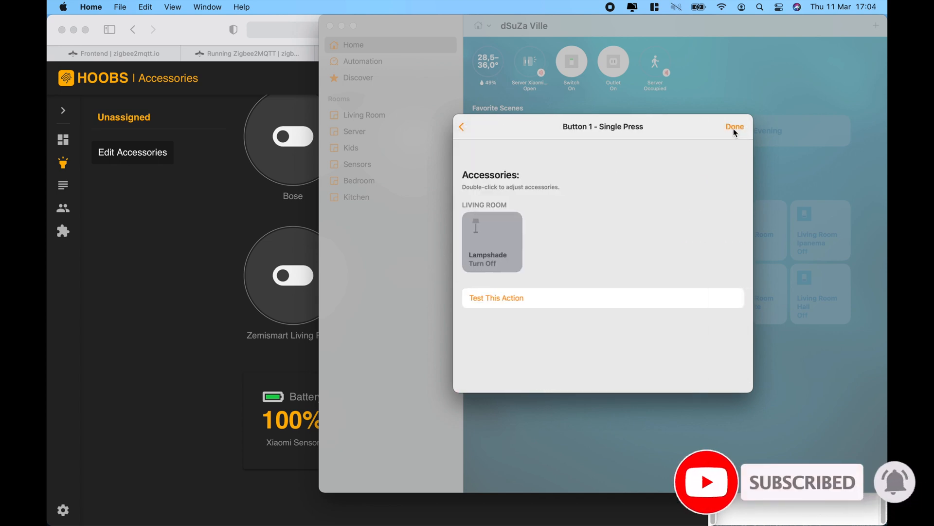
{"action": "left_click", "coordinate": [735, 126]}
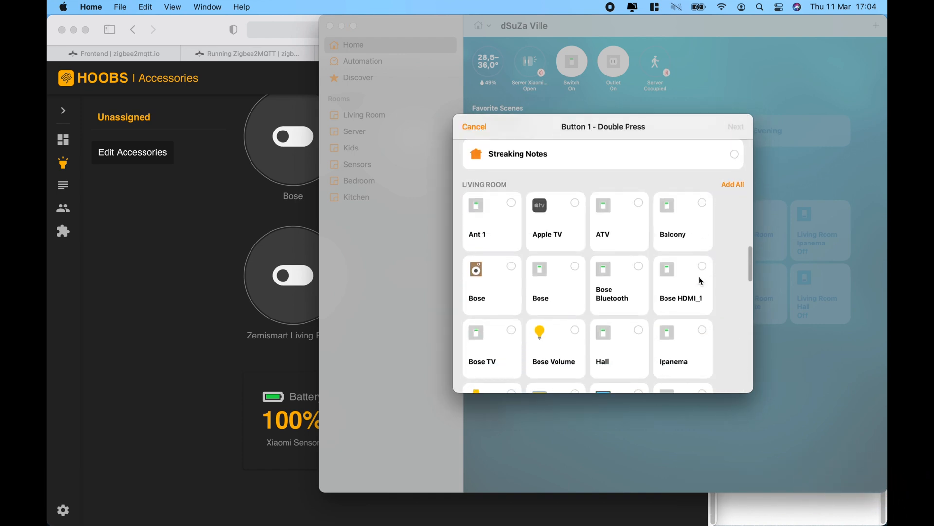
{"action": "left_click", "coordinate": [736, 127]}
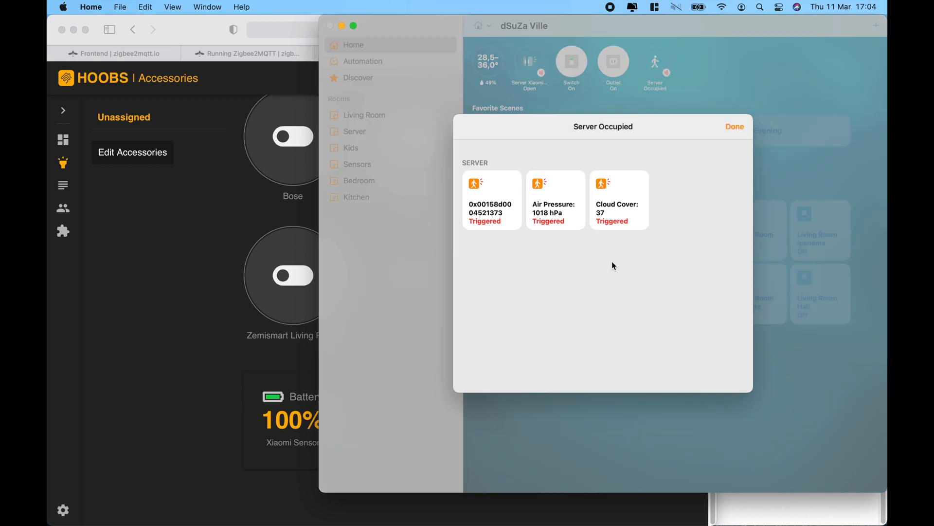
Step: Move the Xiaomi Sensor to the Sensors room and display it as a Garage Door
{"action": "left_click", "coordinate": [735, 126]}
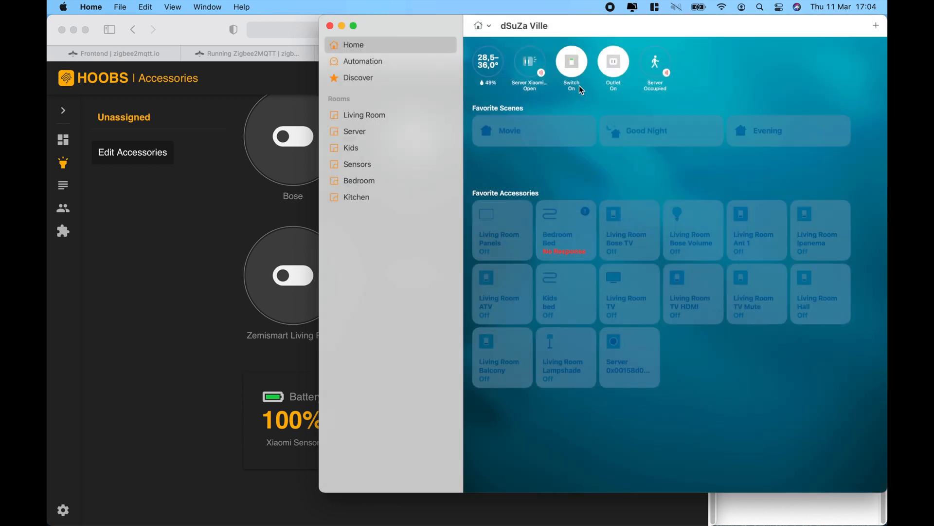
{"action": "left_click", "coordinate": [530, 61]}
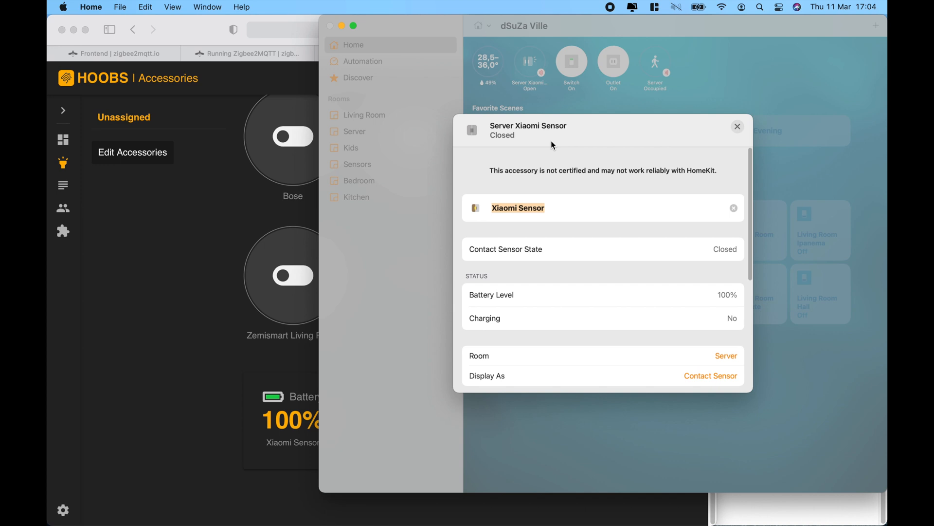
{"action": "scroll", "scroll_direction": "down", "scroll_amount": 3}
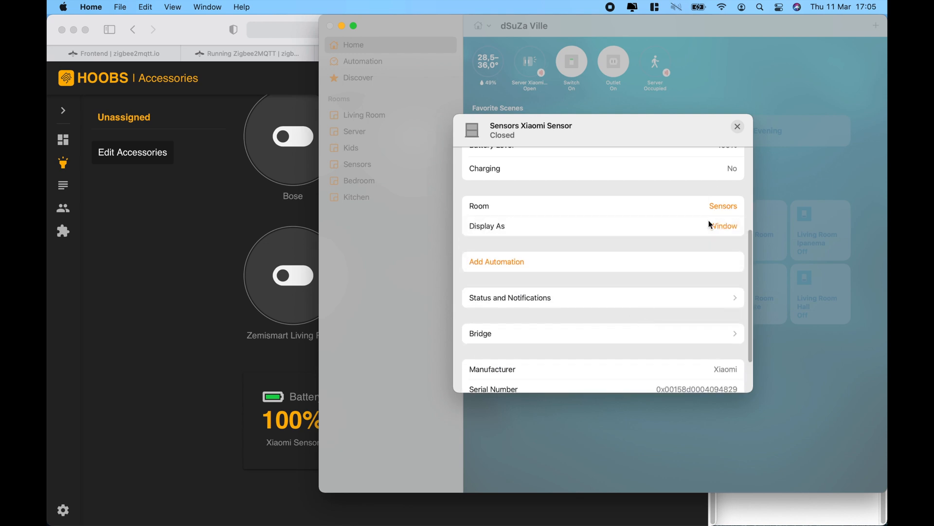
{"action": "left_click", "coordinate": [725, 226]}
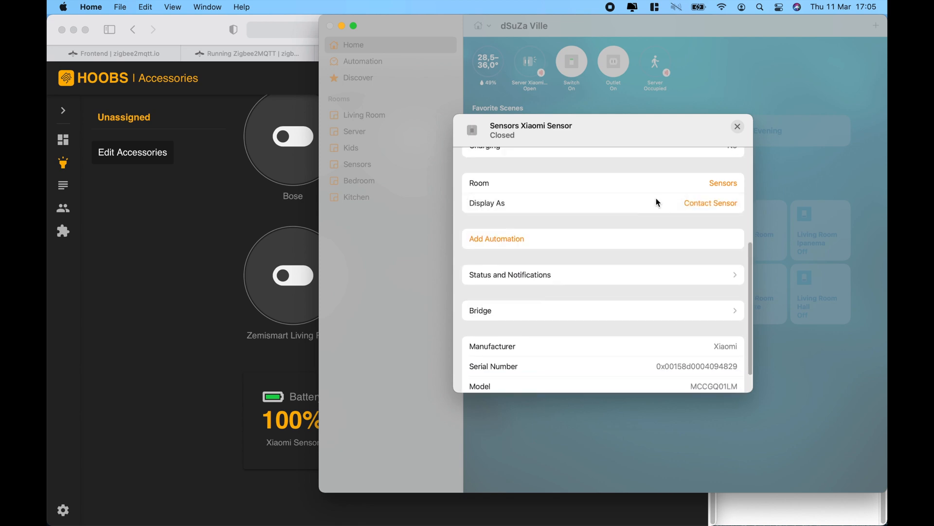
{"action": "left_click", "coordinate": [710, 203]}
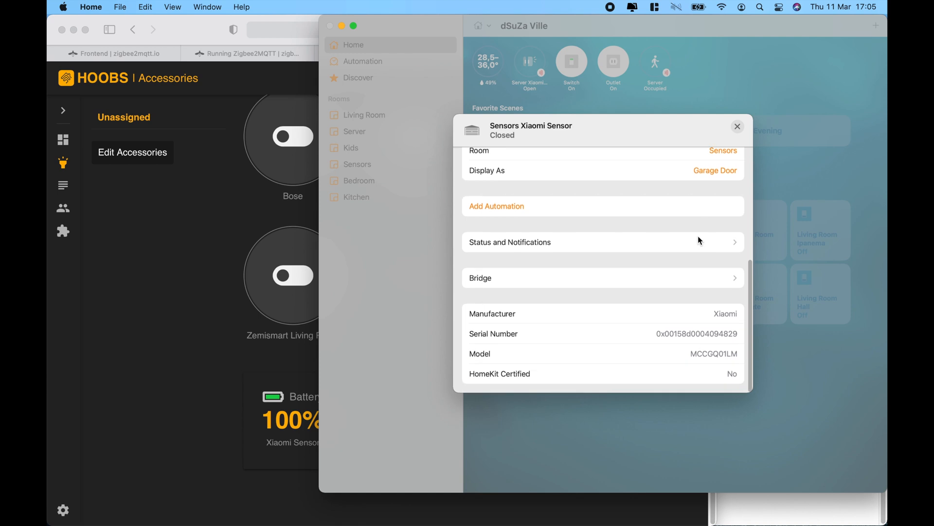
{"action": "left_click", "coordinate": [738, 125]}
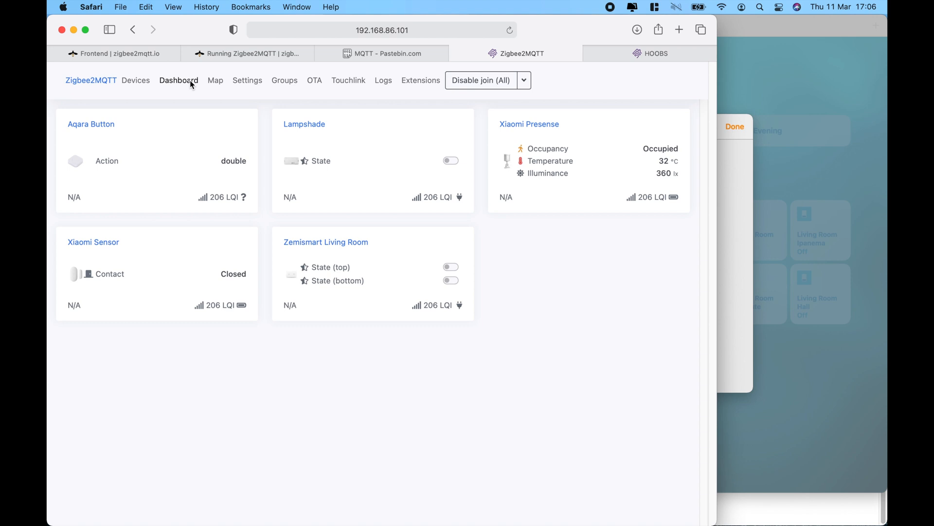
{"action": "mouse_move", "coordinate": [216, 85]}
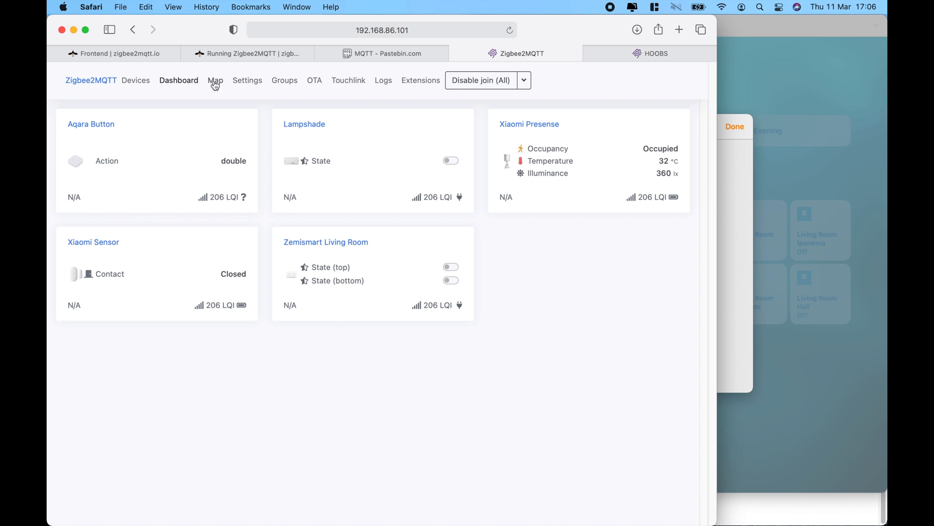
Step: Show the network map of all five devices with sibling links and link quality values
{"action": "left_click", "coordinate": [215, 80]}
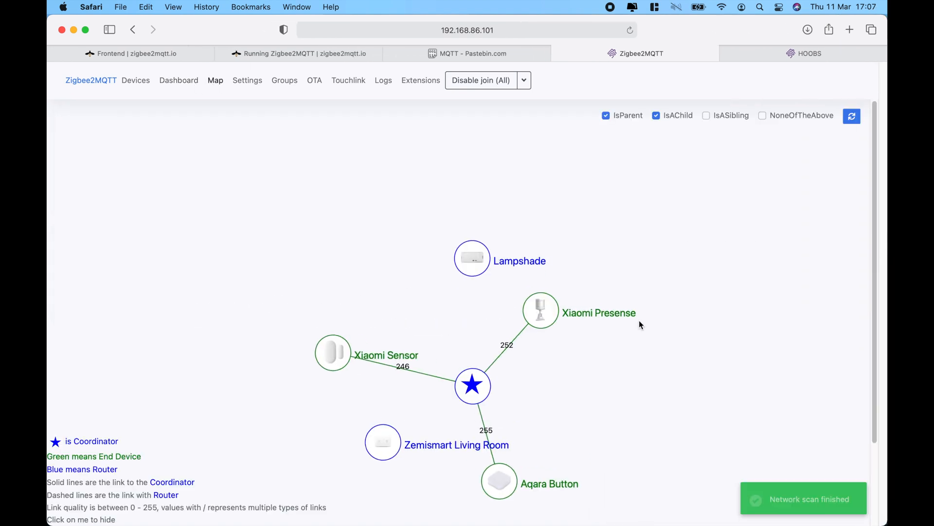
{"action": "left_click", "coordinate": [706, 115]}
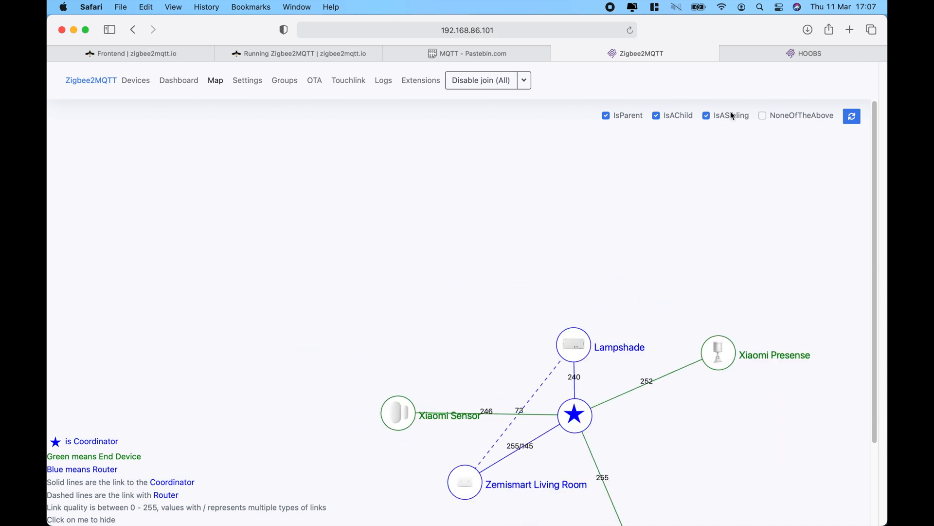